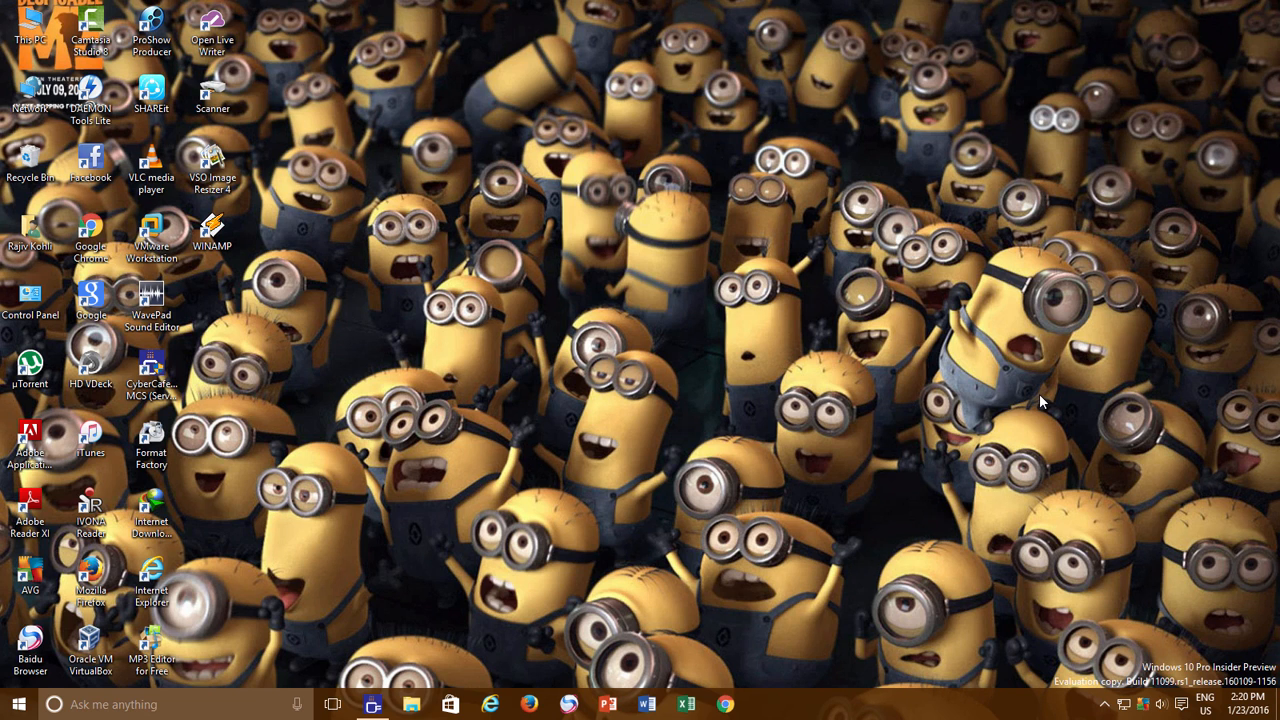
mouse_move(348, 176)
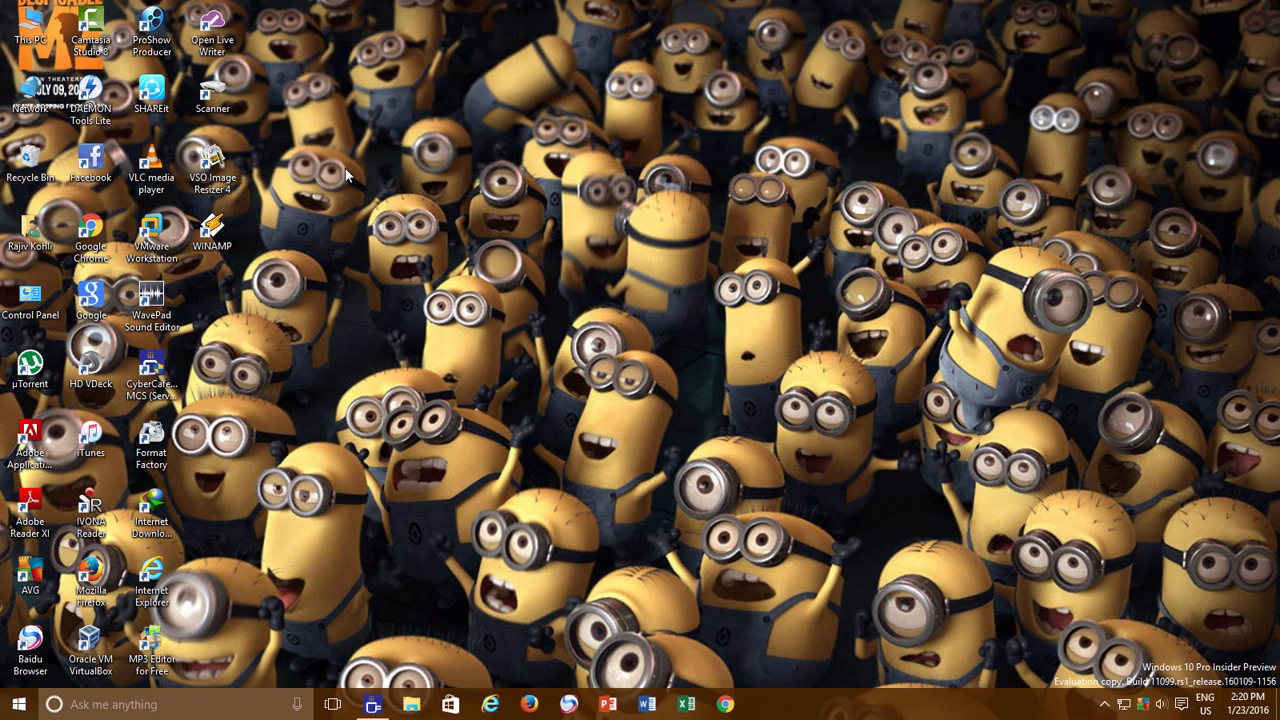
Step: Look over the drives in This PC, selecting New Volume (Z:), then close it
double_click(30, 25)
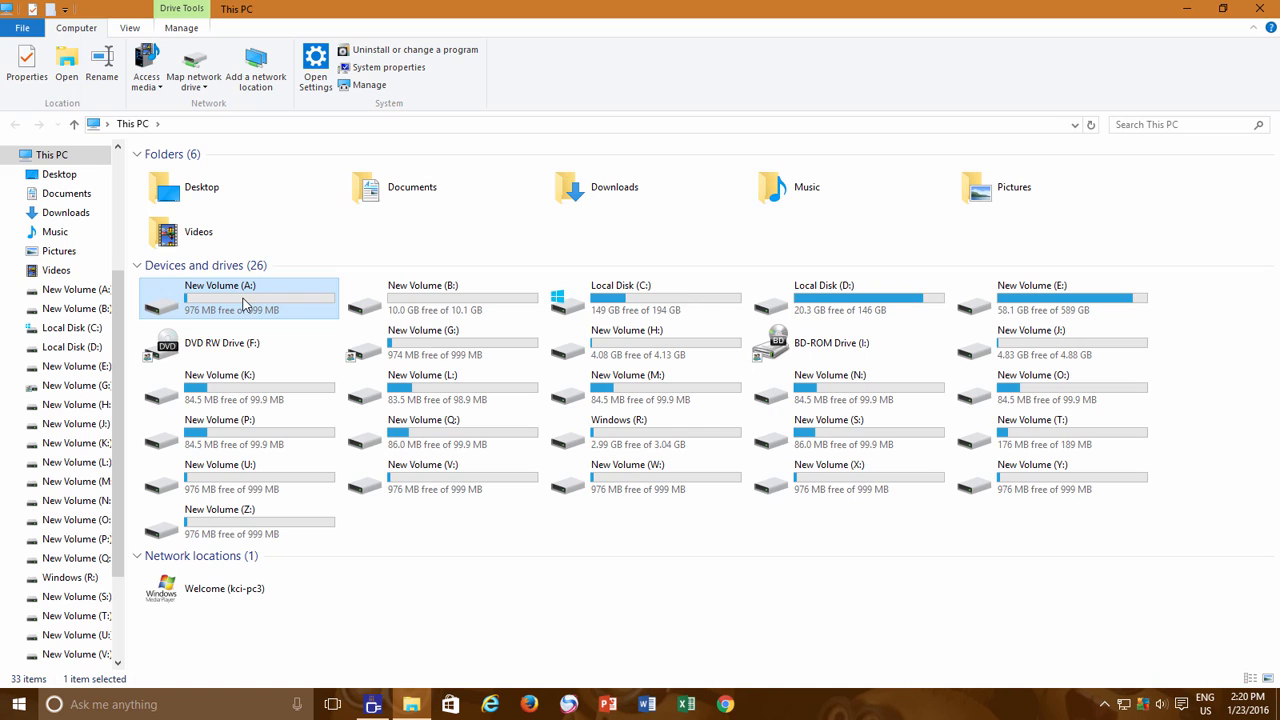
left_click(240, 521)
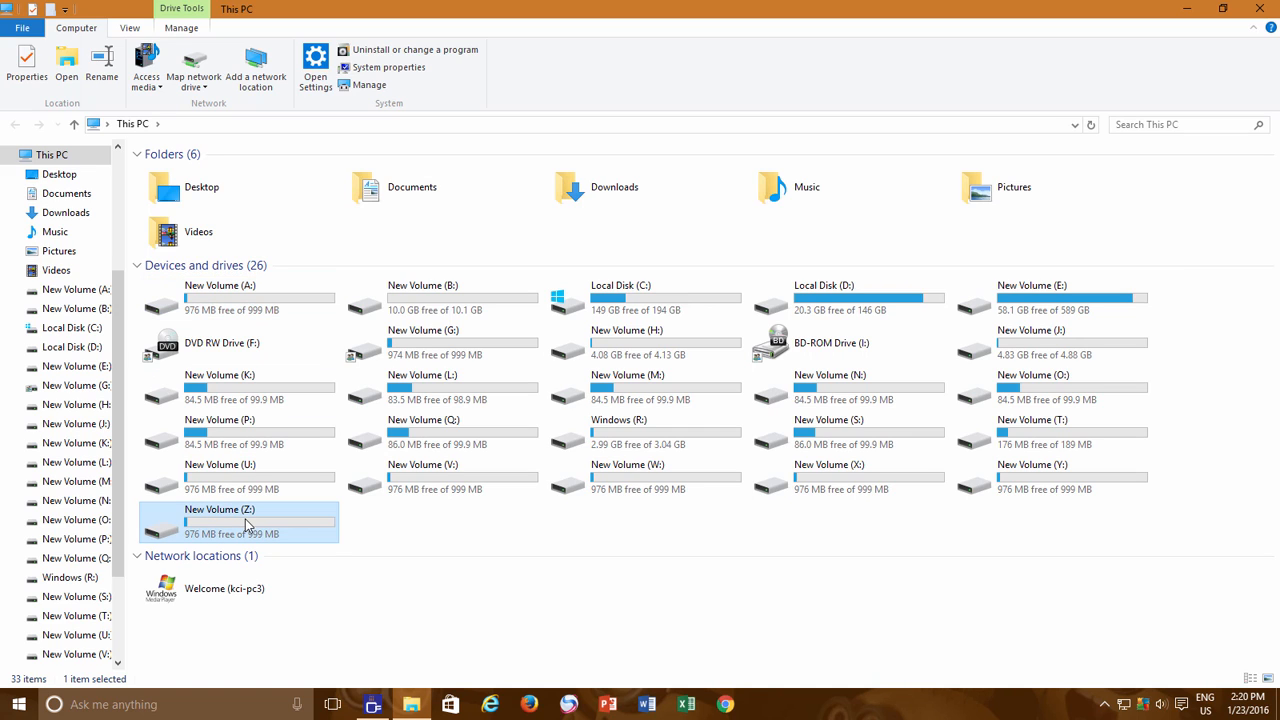
mouse_move(267, 527)
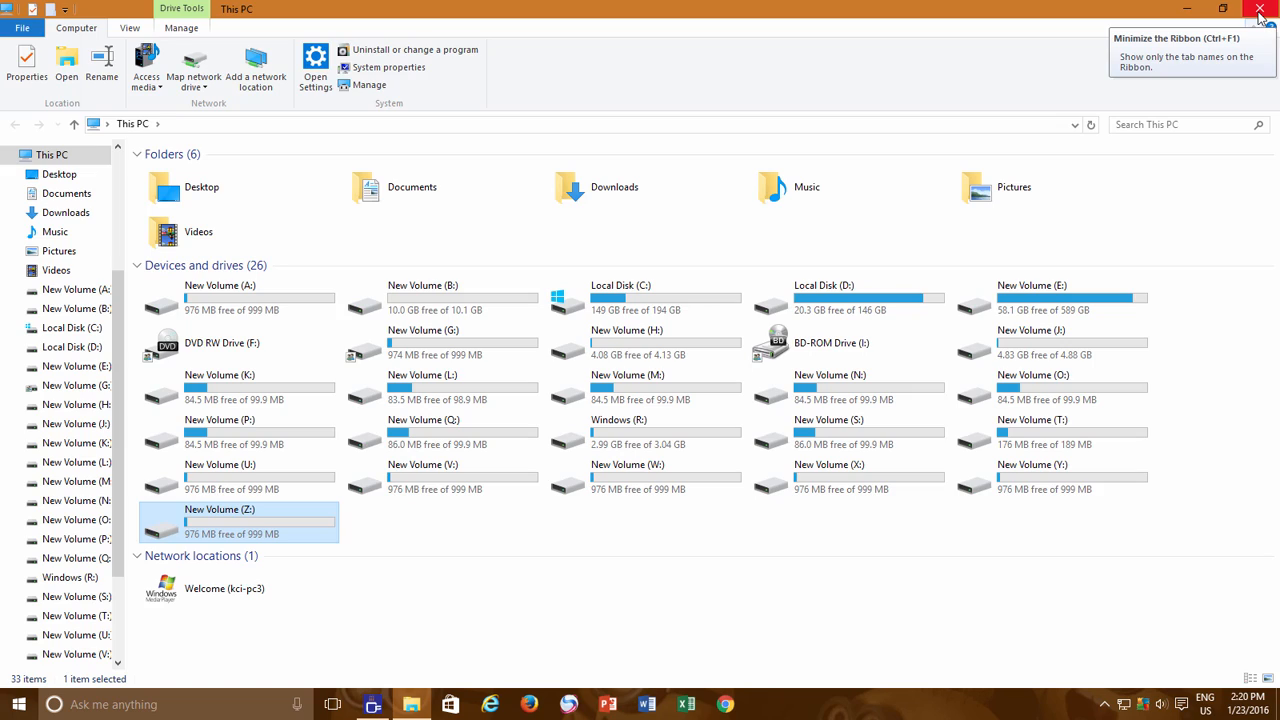
left_click(1259, 9)
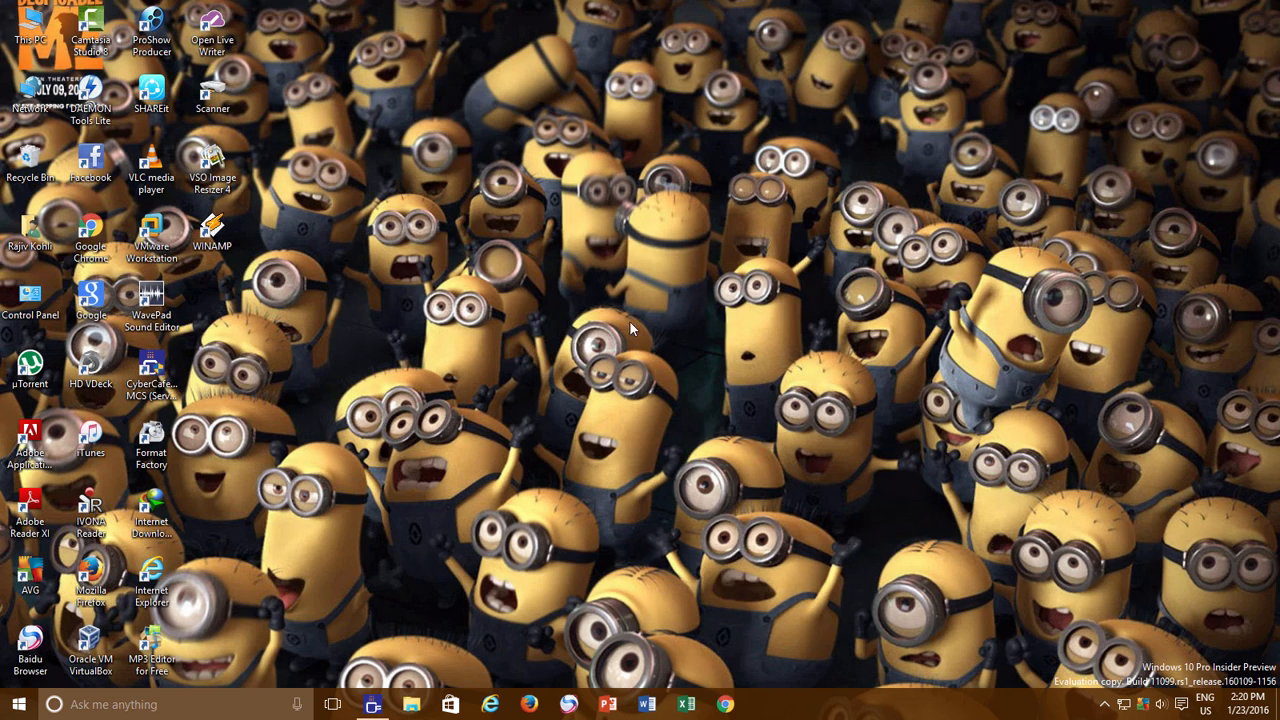
mouse_move(438, 343)
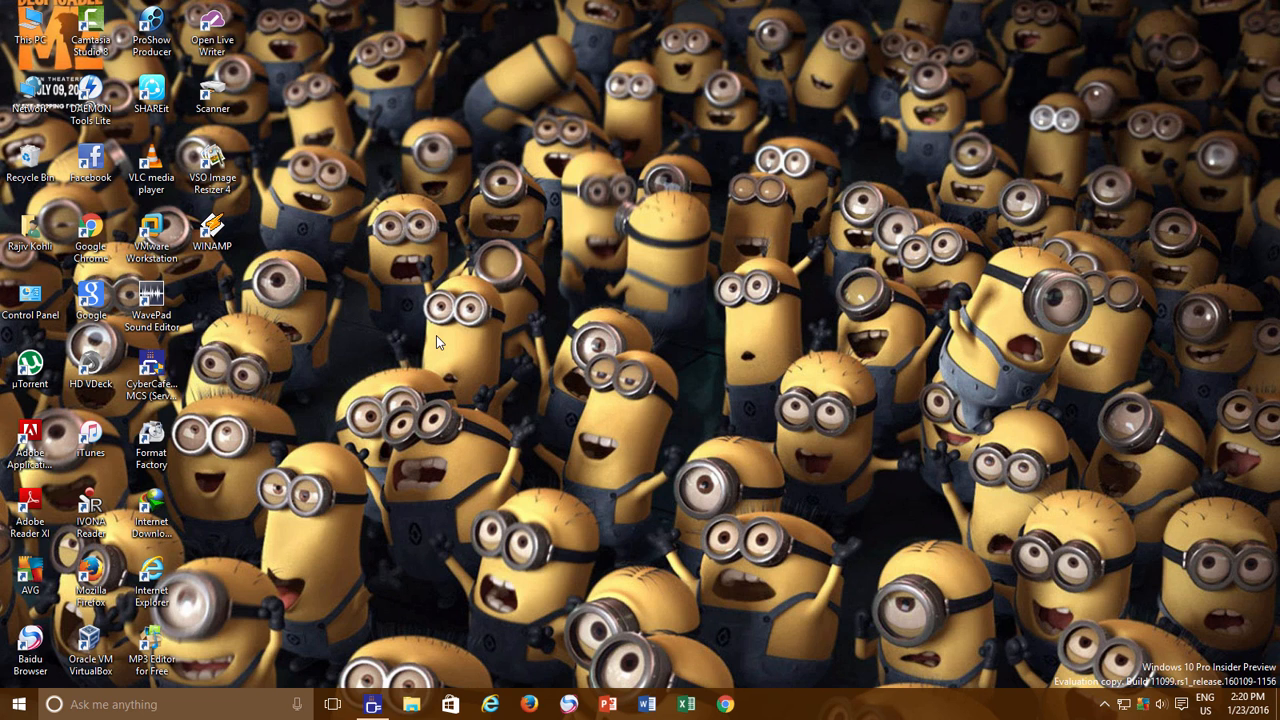
Step: Launch Disk Management through the Run box (diskmgmt.msc)
key("win+r")
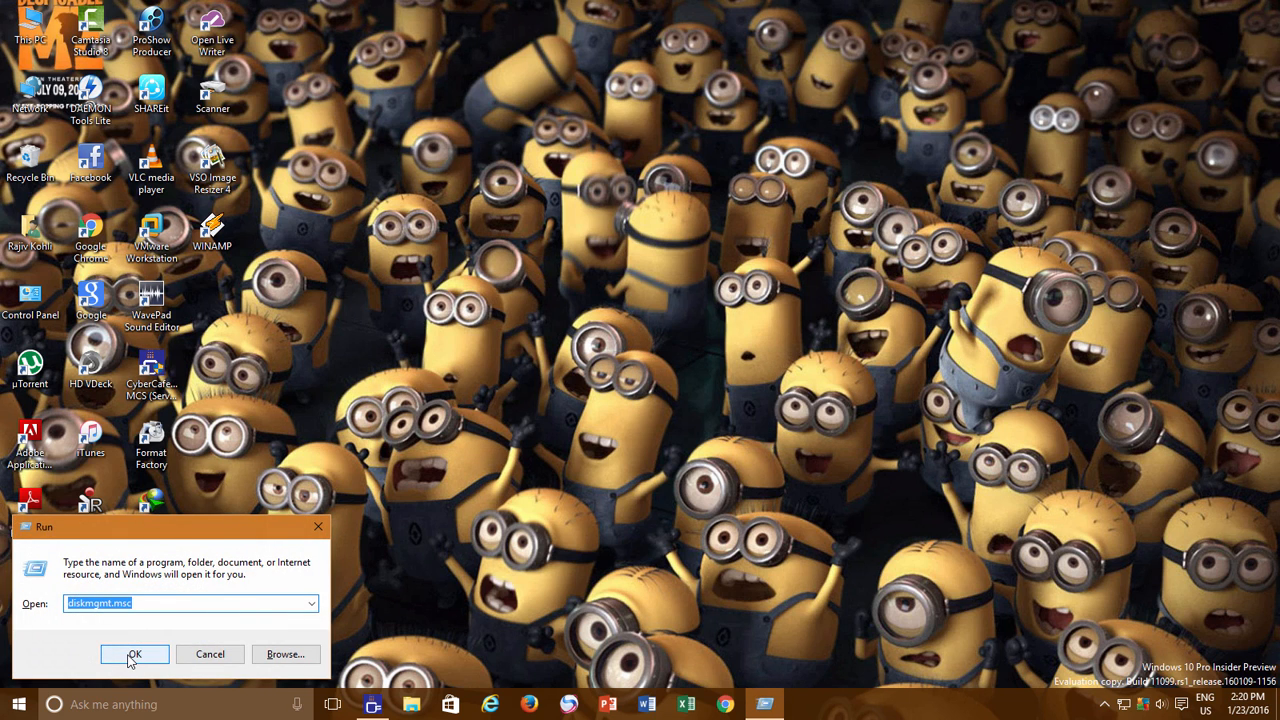
left_click(135, 654)
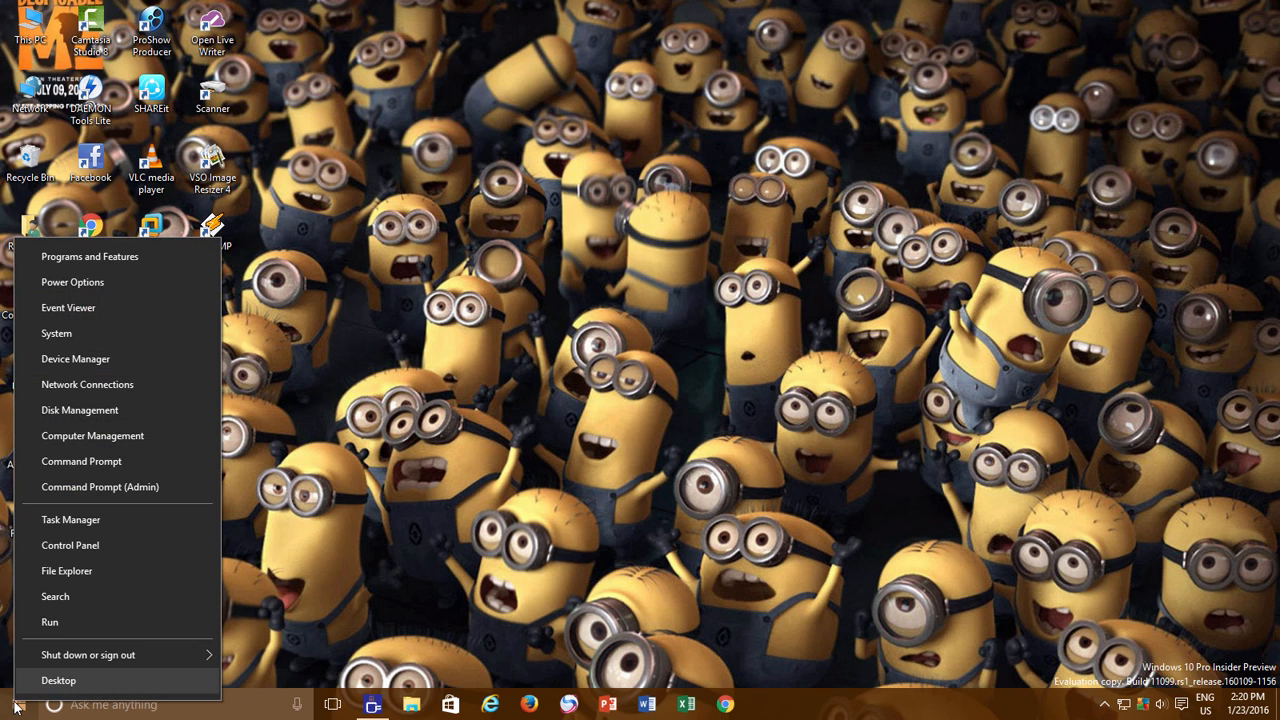
mouse_move(79, 410)
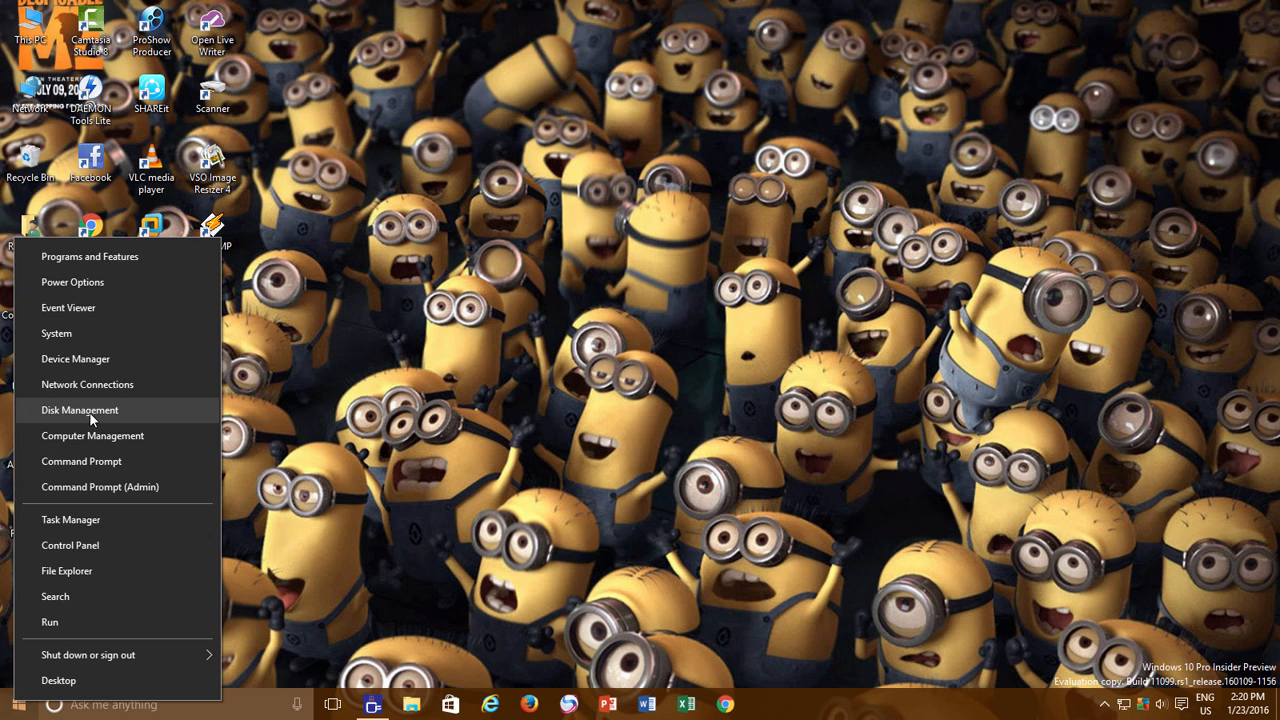
left_click(79, 410)
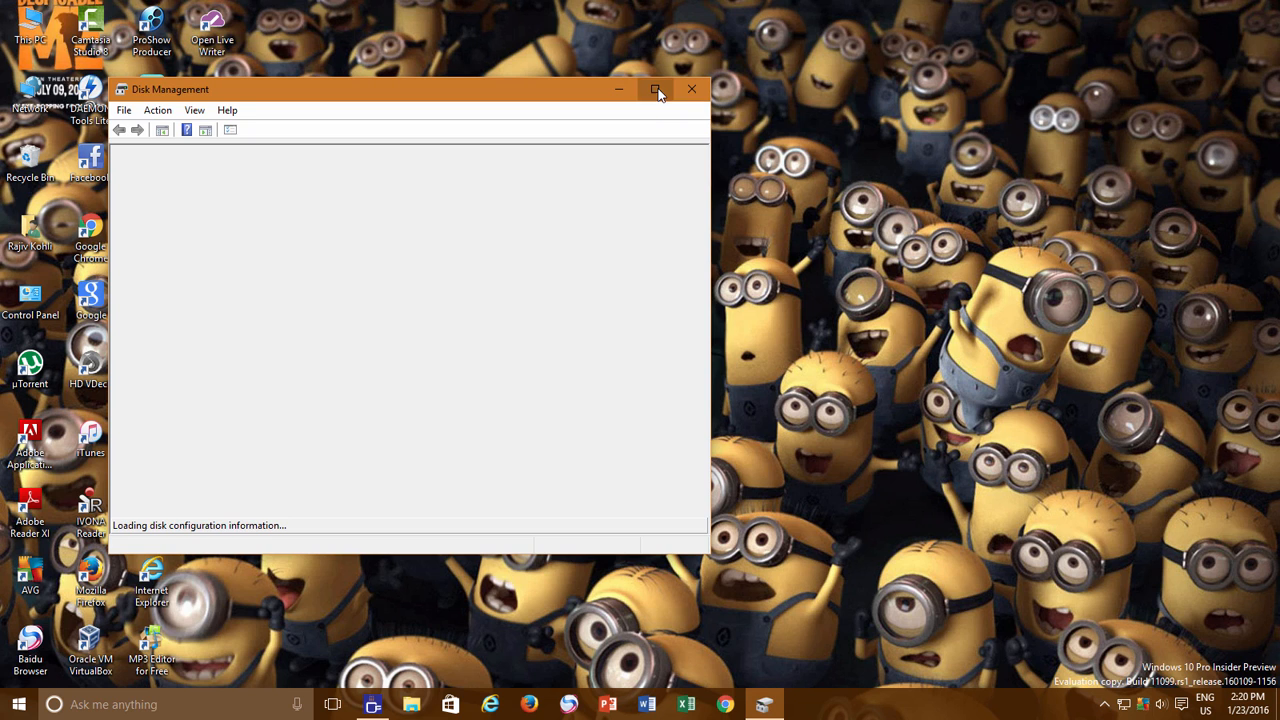
Step: Maximize Disk Management and advance the New Simple Volume Wizard for Disk 4
left_click(657, 89)
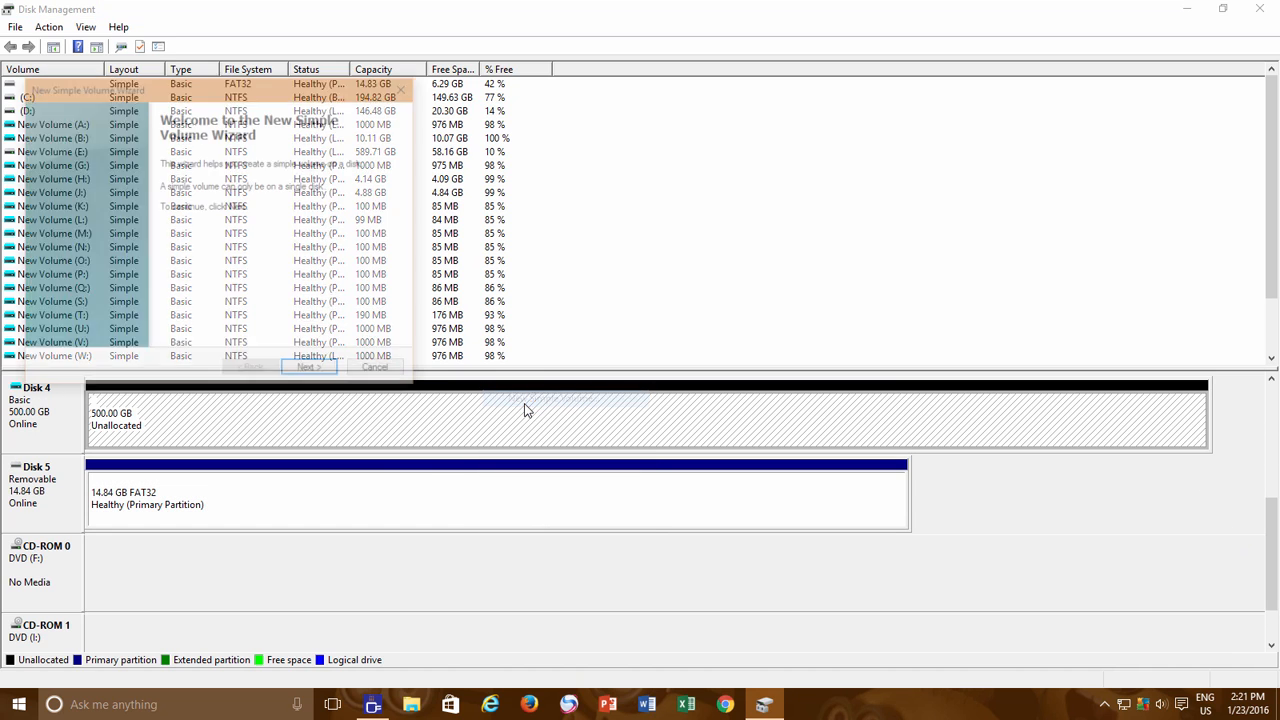
left_click(309, 366)
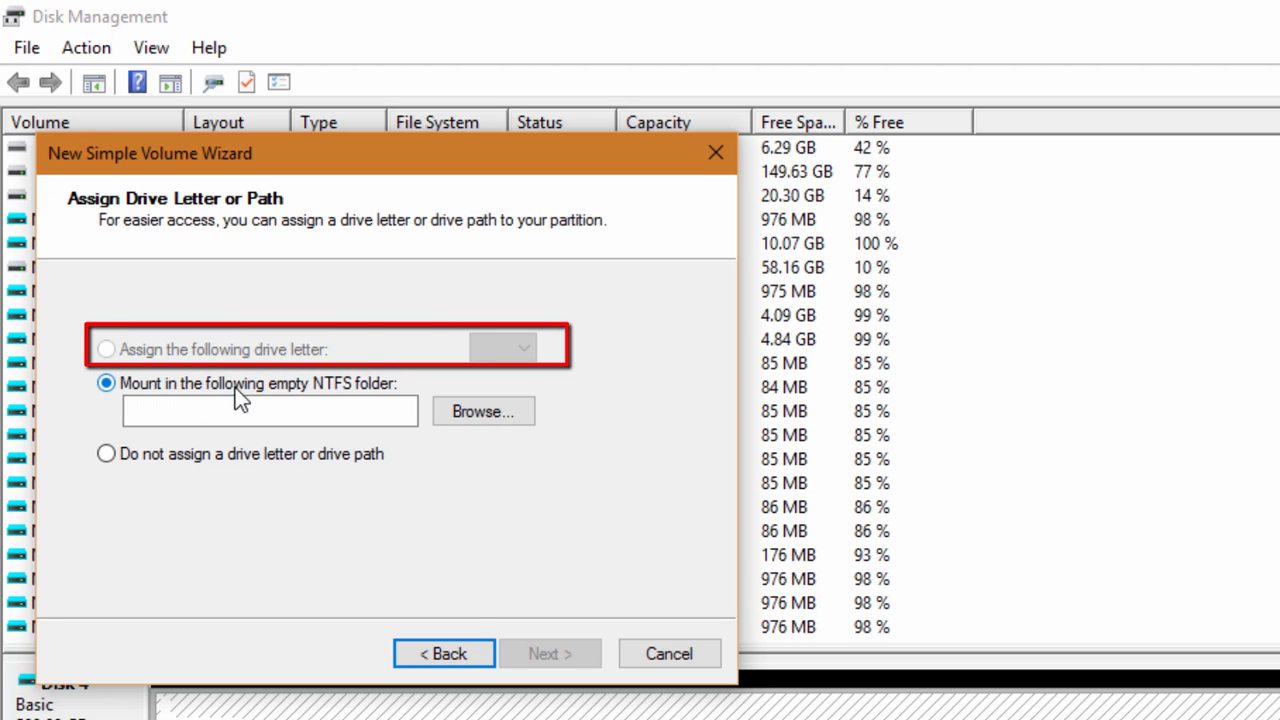
mouse_move(386, 398)
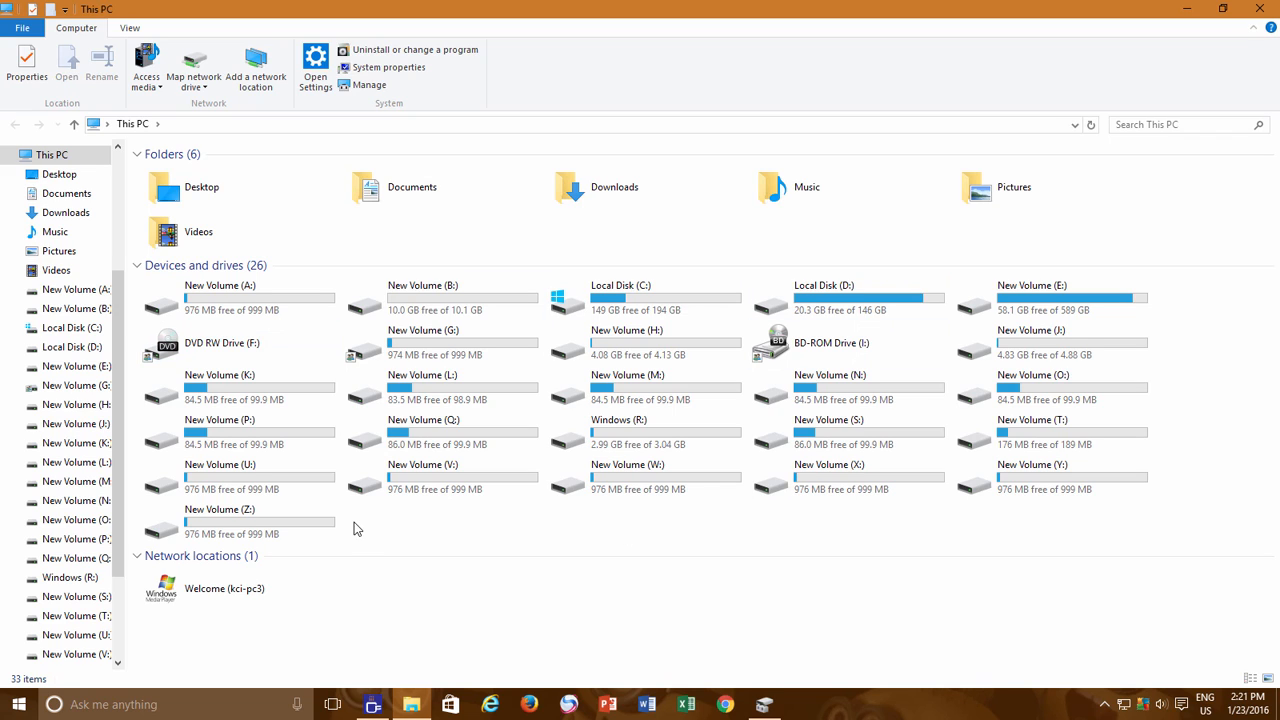
mouse_move(370, 527)
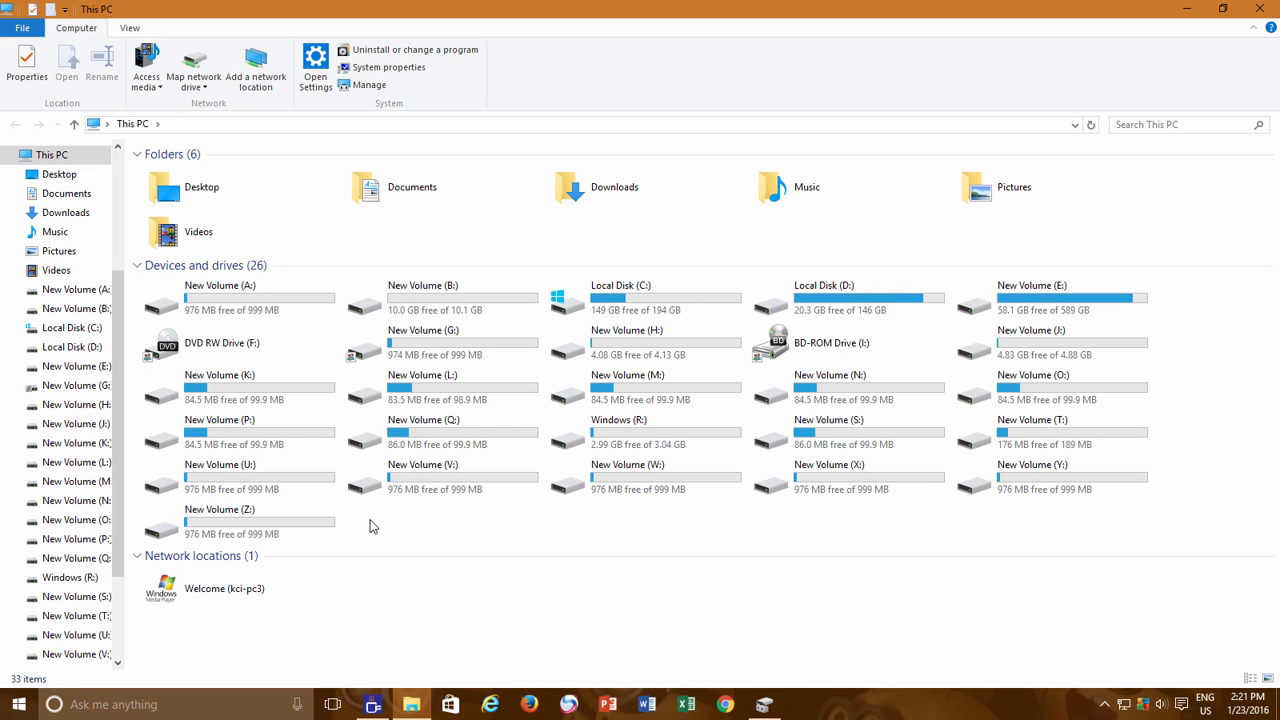
mouse_move(800, 207)
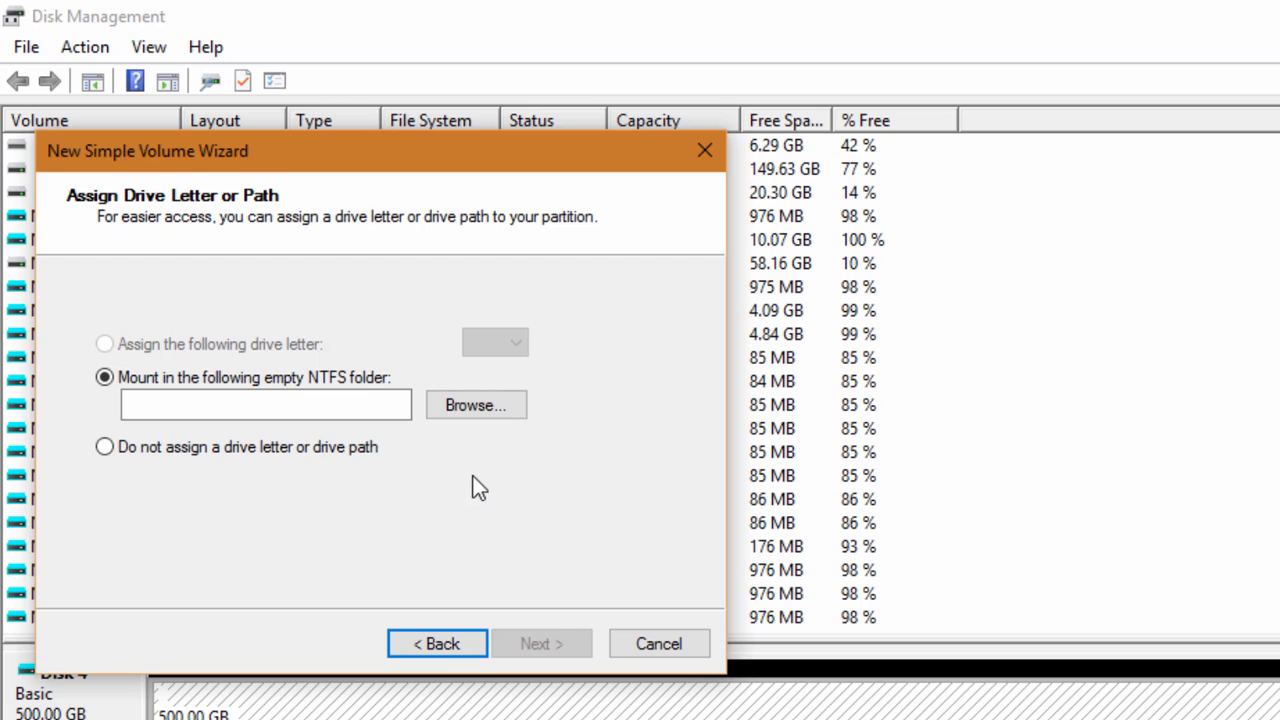
mouse_move(477, 457)
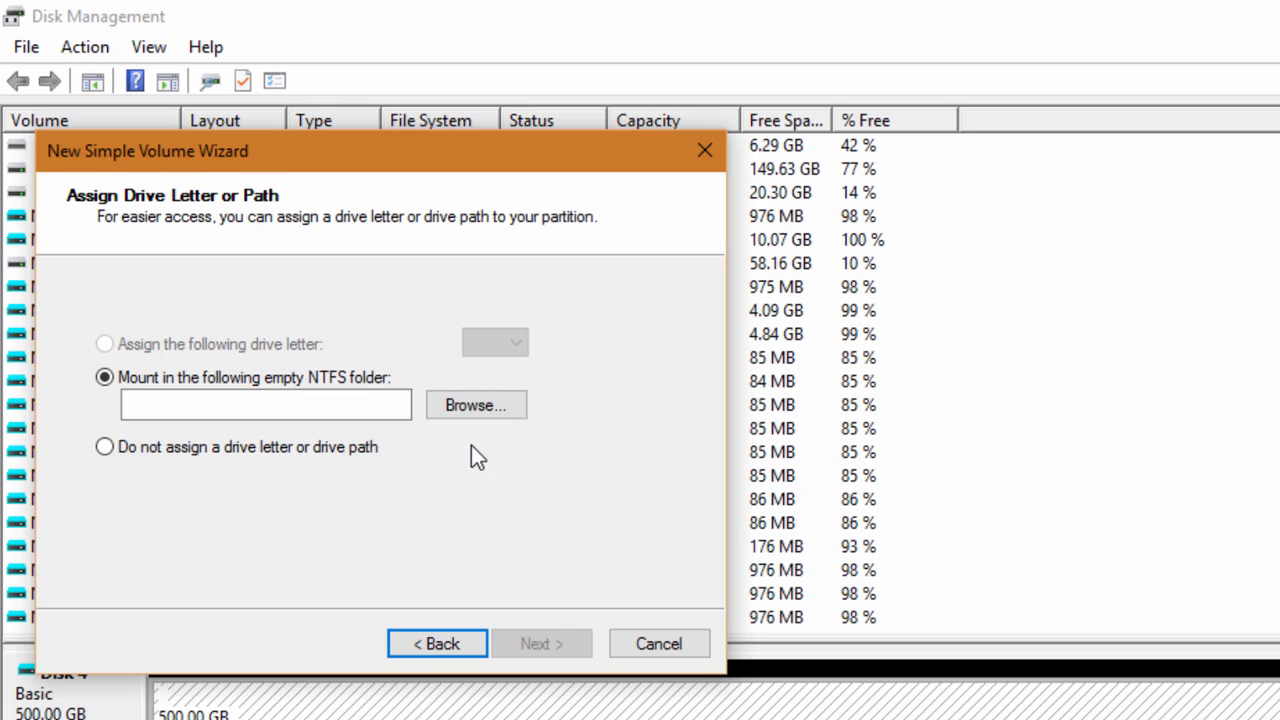
mouse_move(485, 435)
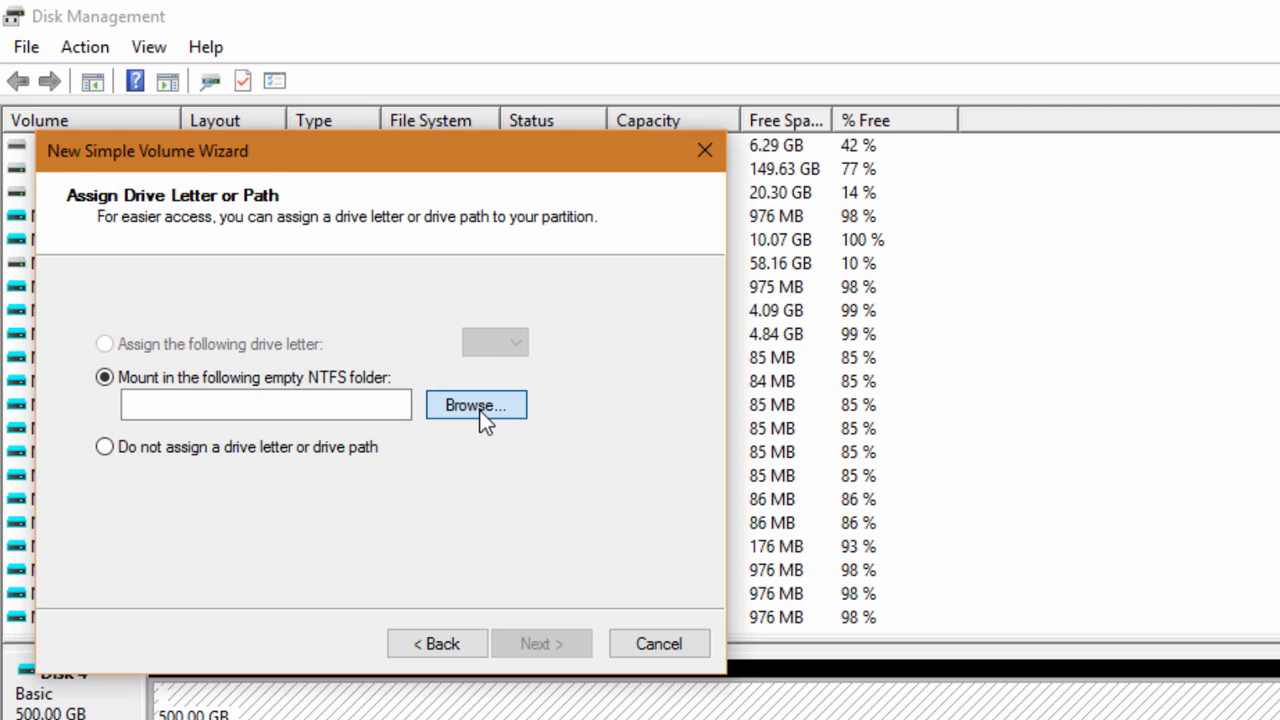
Step: Mount the volume in a new empty folder E:\Mounted Drive 500GB and continue
left_click(476, 405)
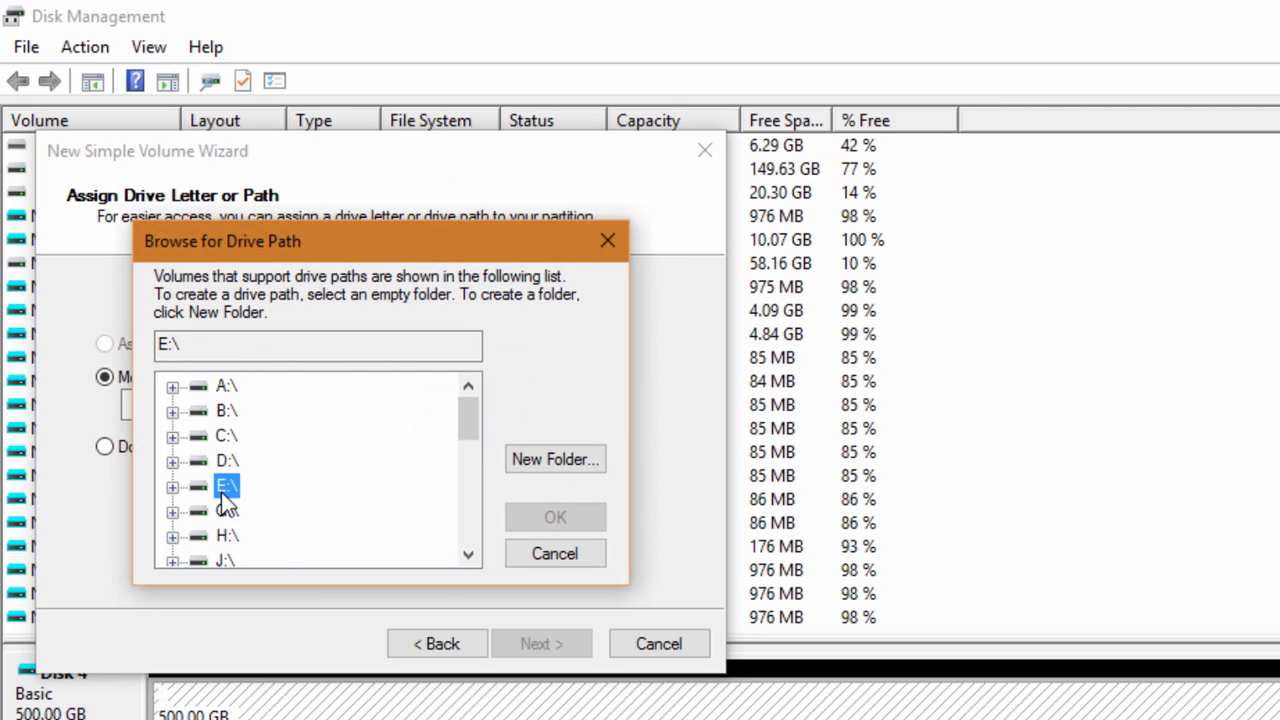
left_click(555, 459)
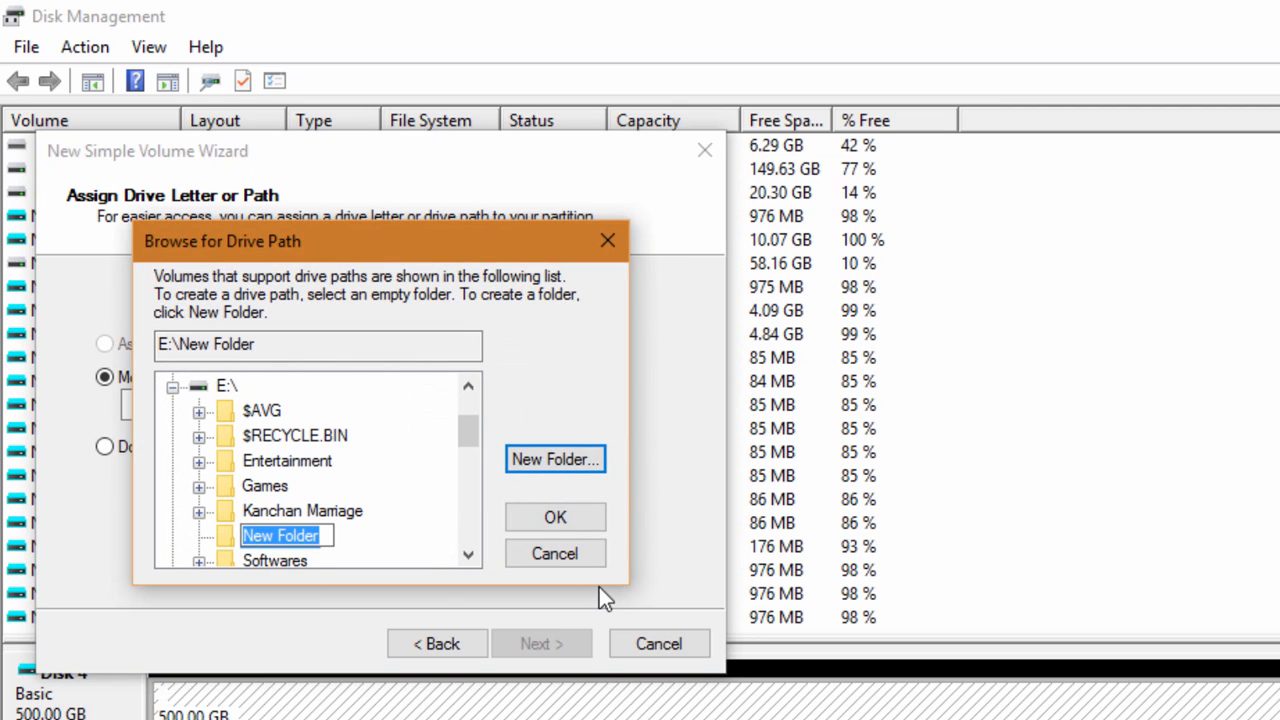
type("Mounted Drive 500GB")
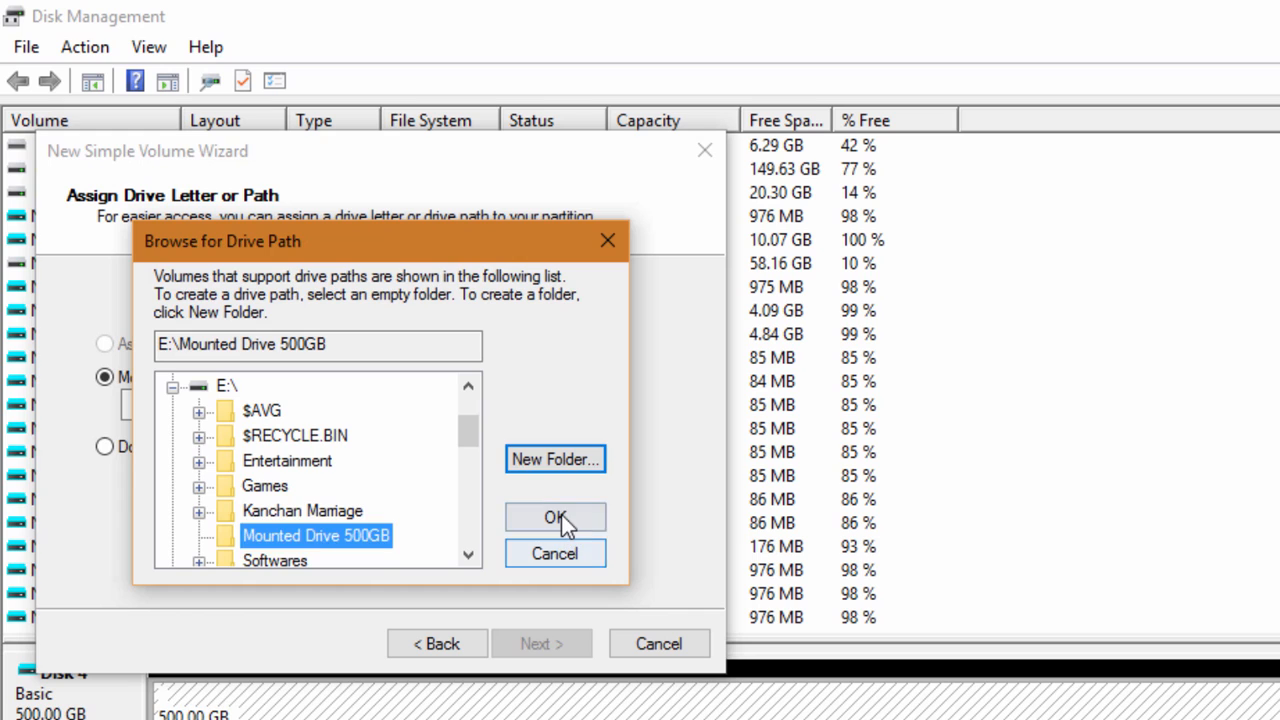
left_click(555, 517)
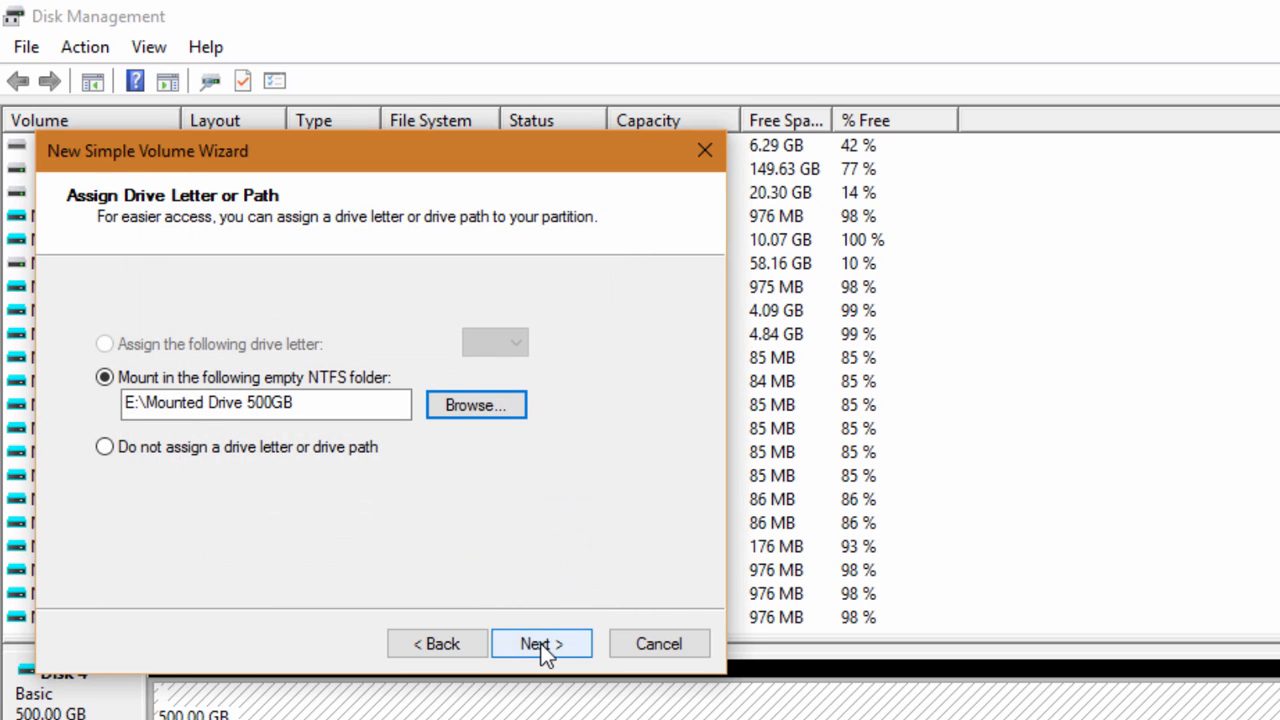
left_click(541, 643)
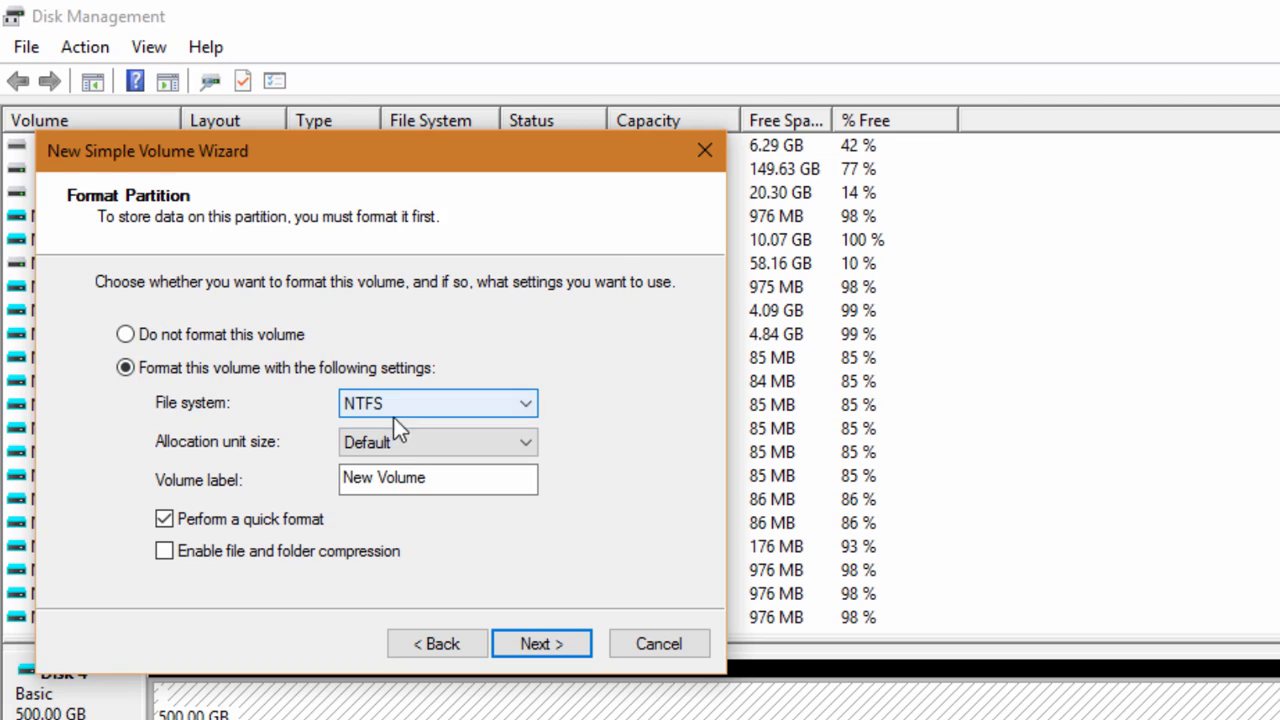
Step: Finish the wizard to create the 500 GB NTFS volume on Disk 4
left_click(541, 643)
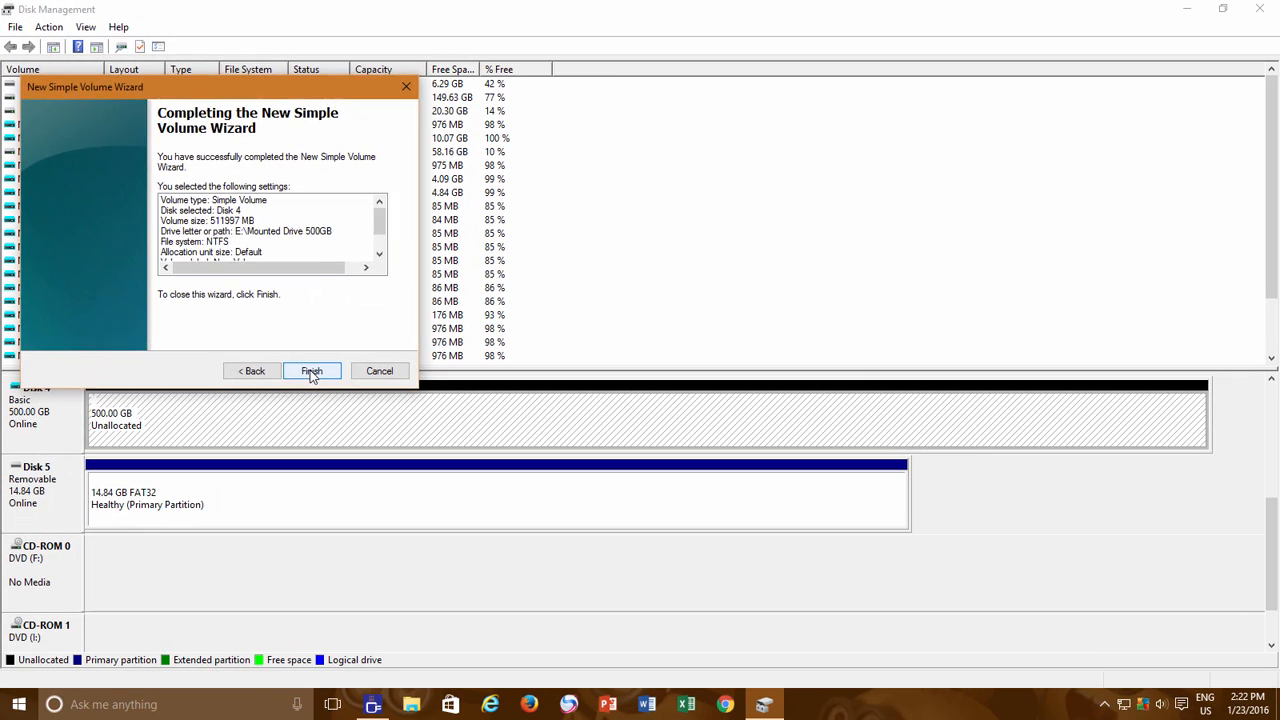
left_click(311, 371)
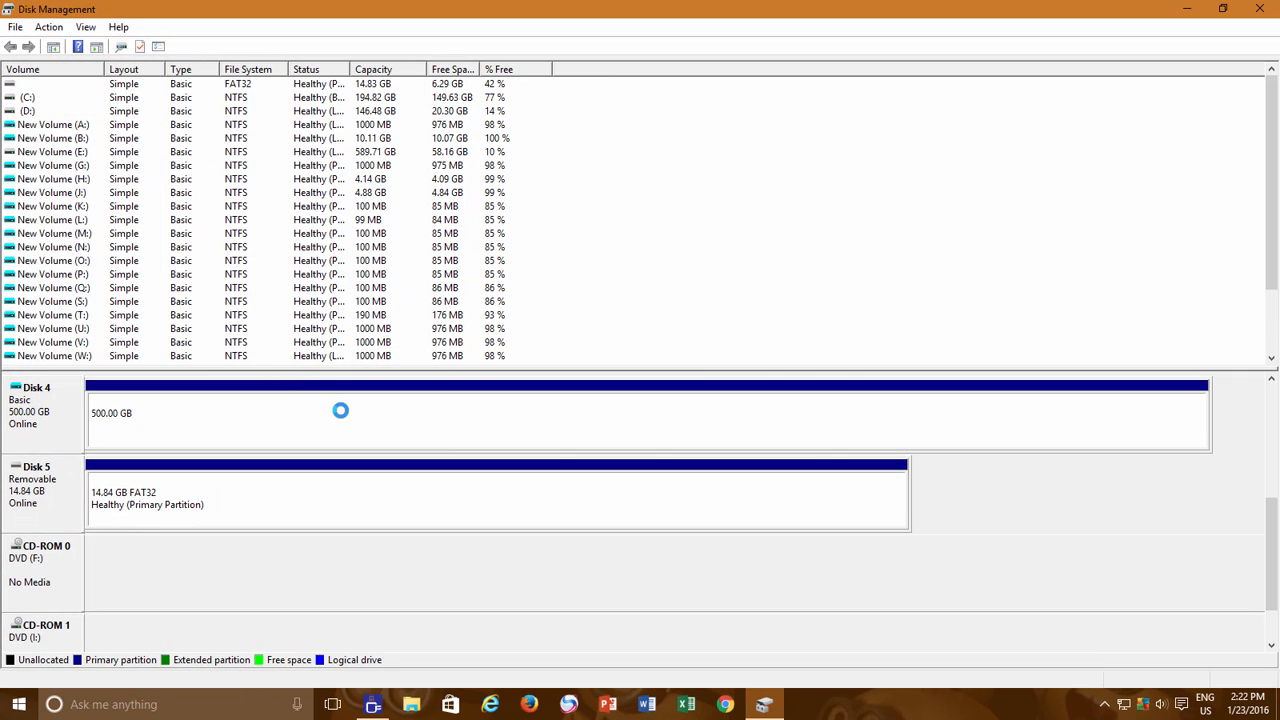
mouse_move(342, 421)
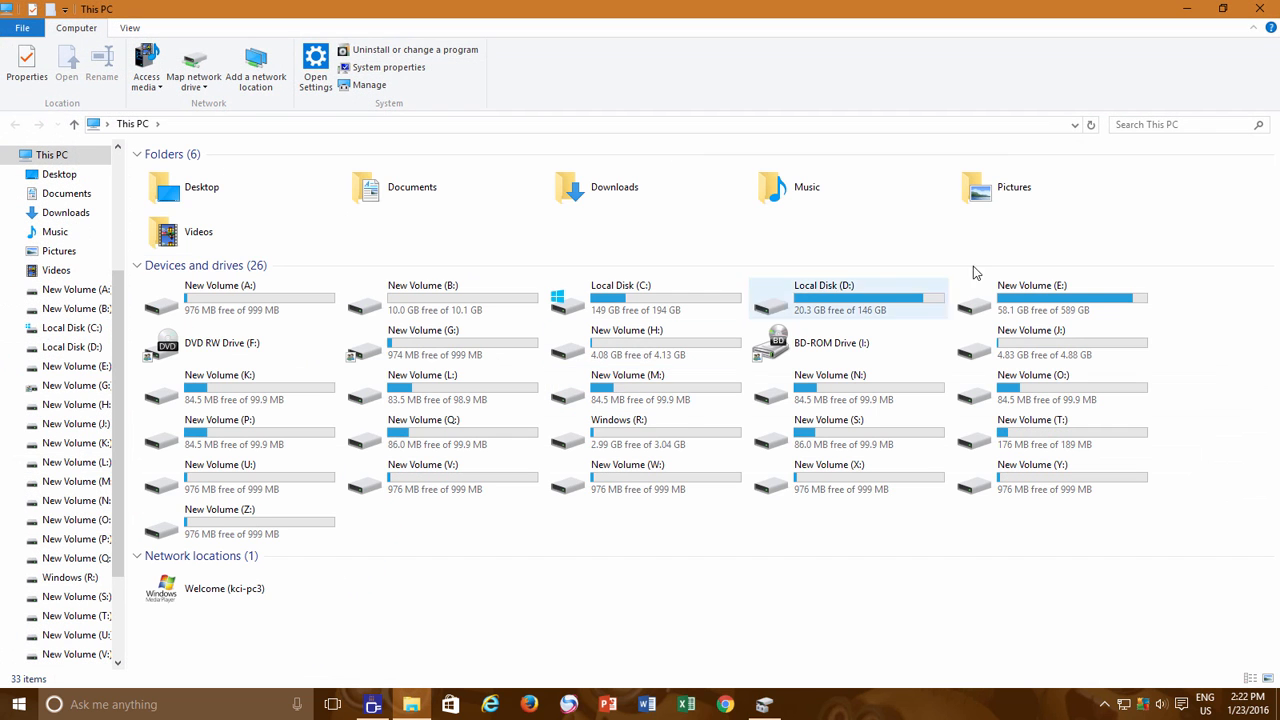
Step: Browse E:\Mounted Drive 500GB, select all 84 items, and return to E:
double_click(1031, 297)
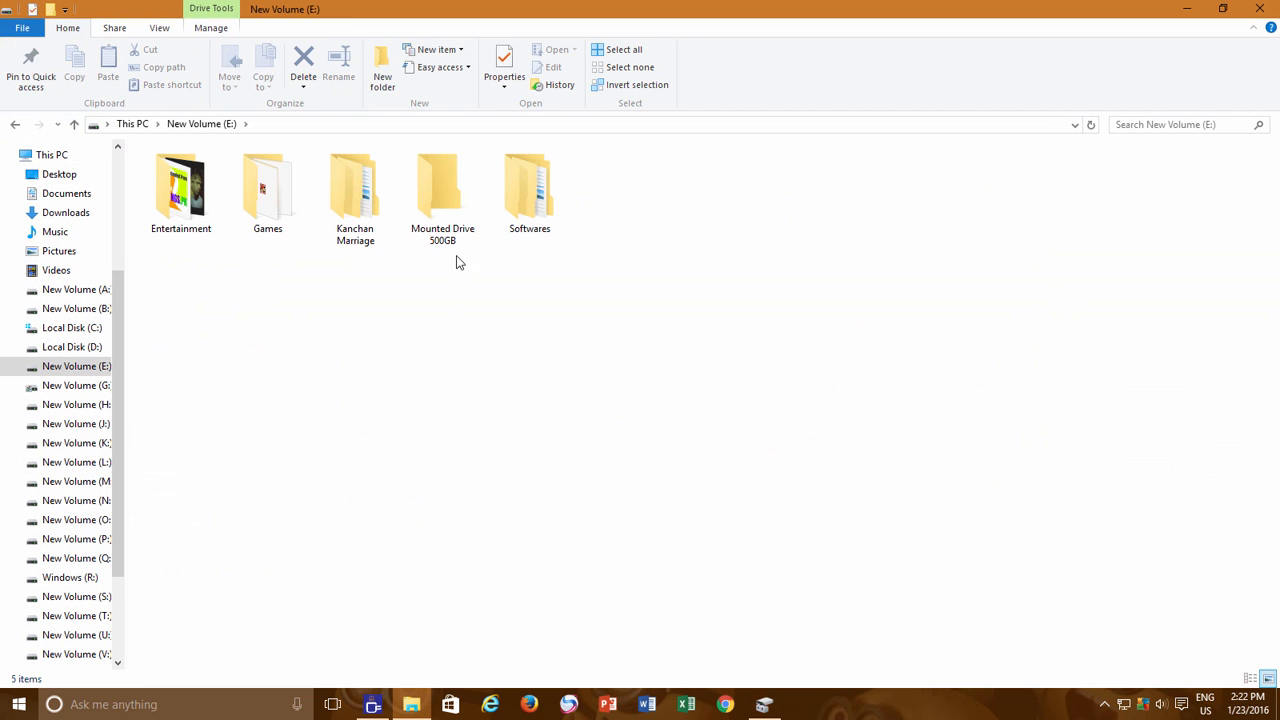
left_click(442, 188)
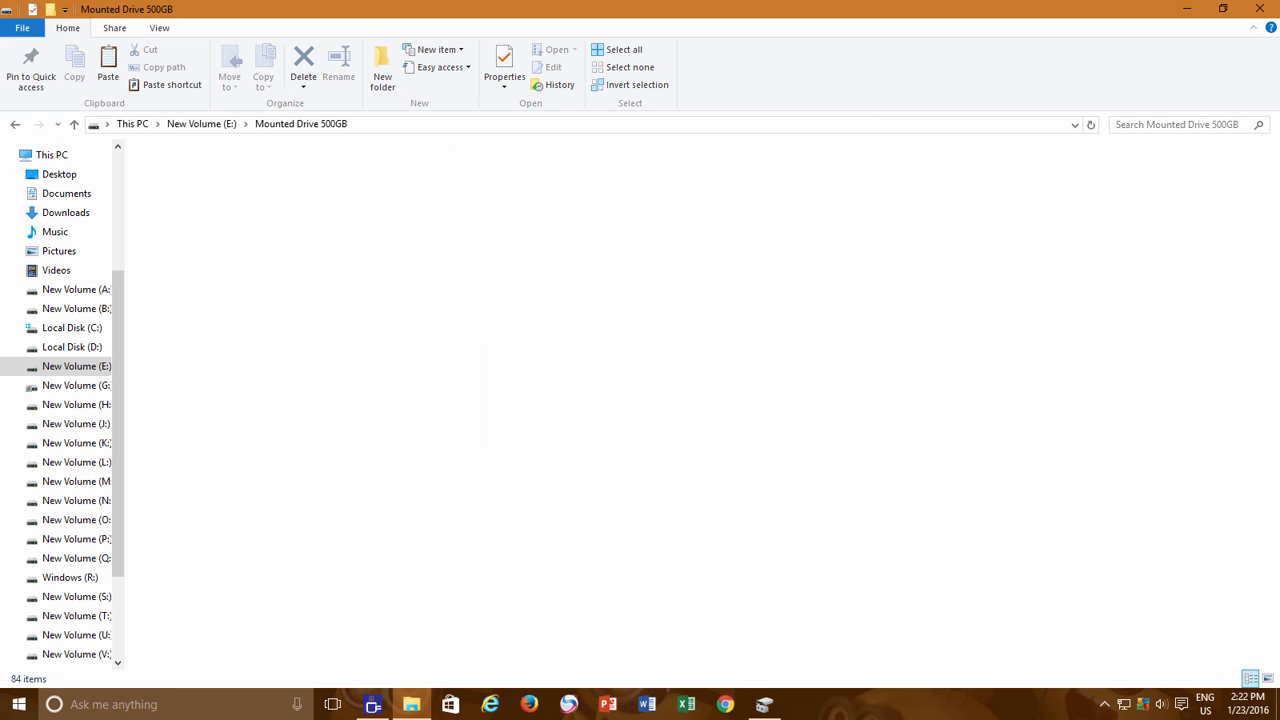
left_click(624, 49)
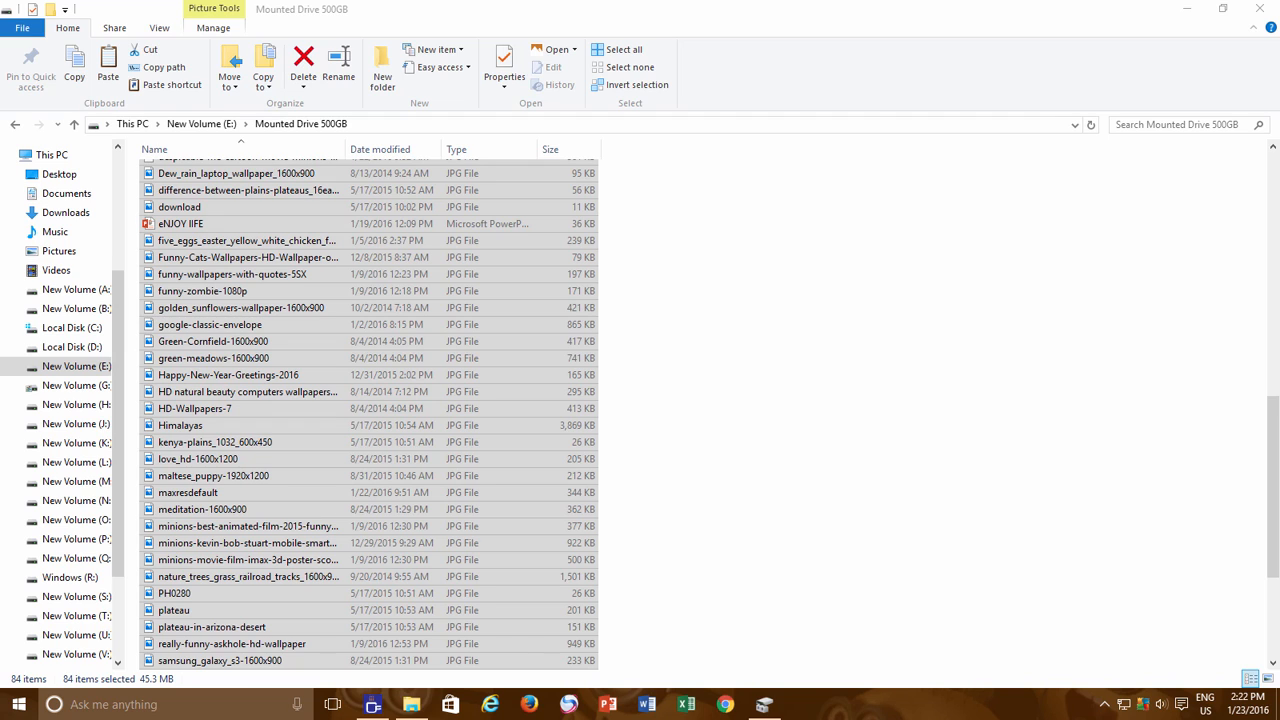
mouse_move(13, 123)
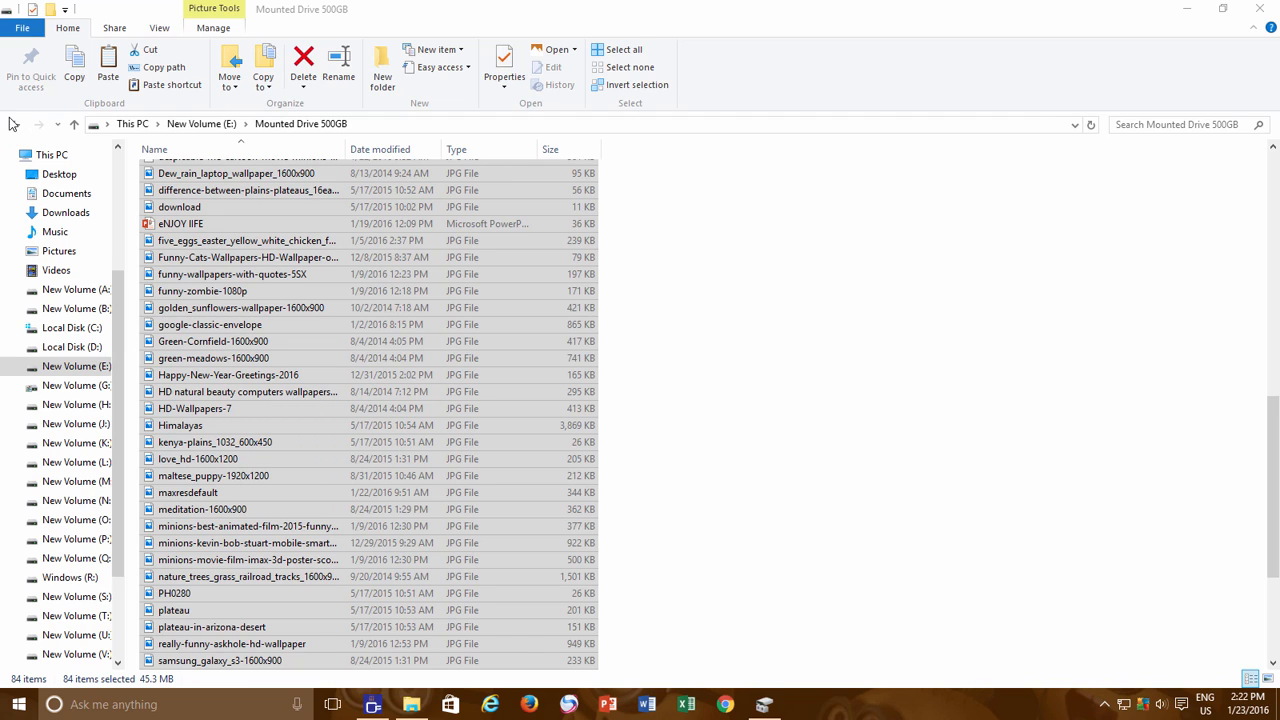
left_click(73, 123)
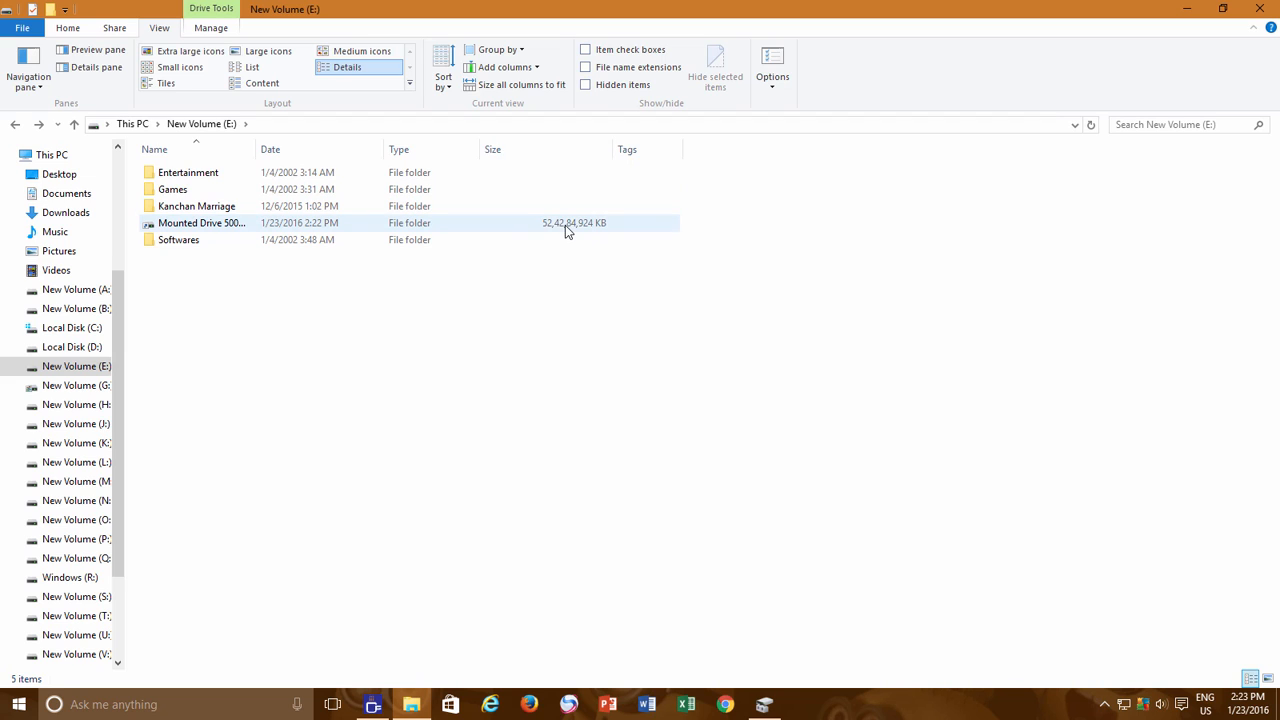
mouse_move(596, 231)
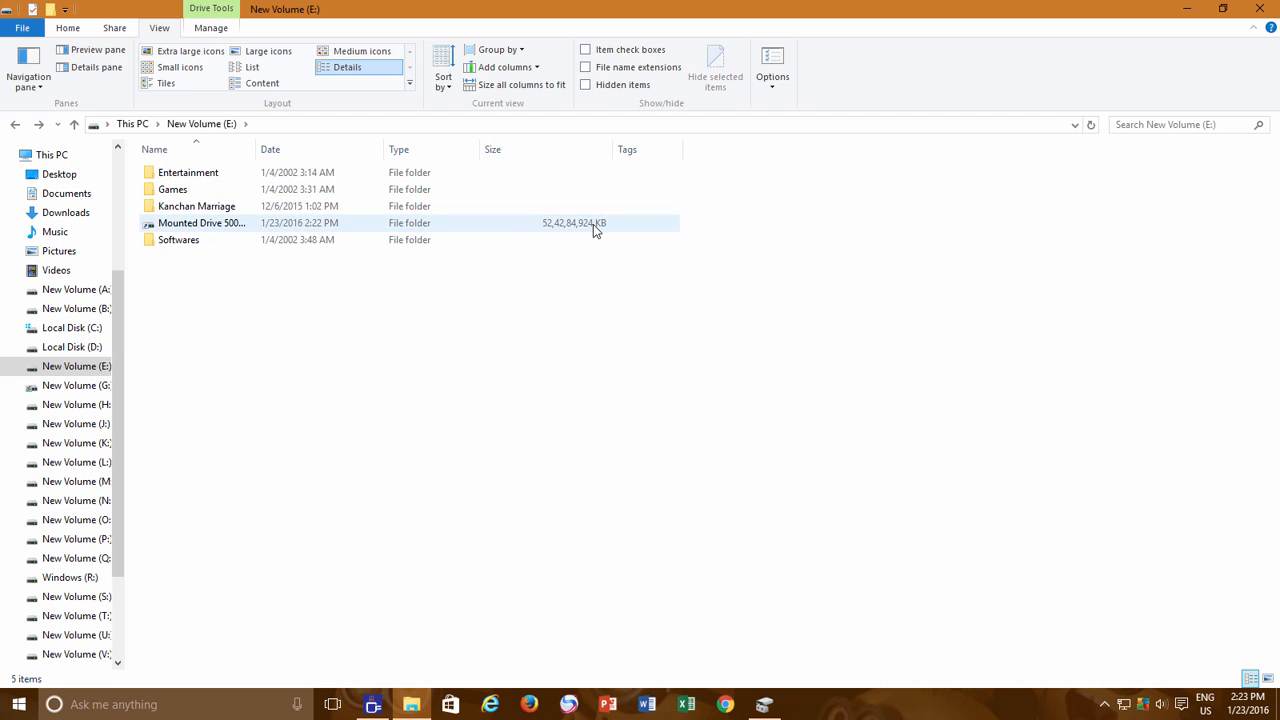
mouse_move(599, 233)
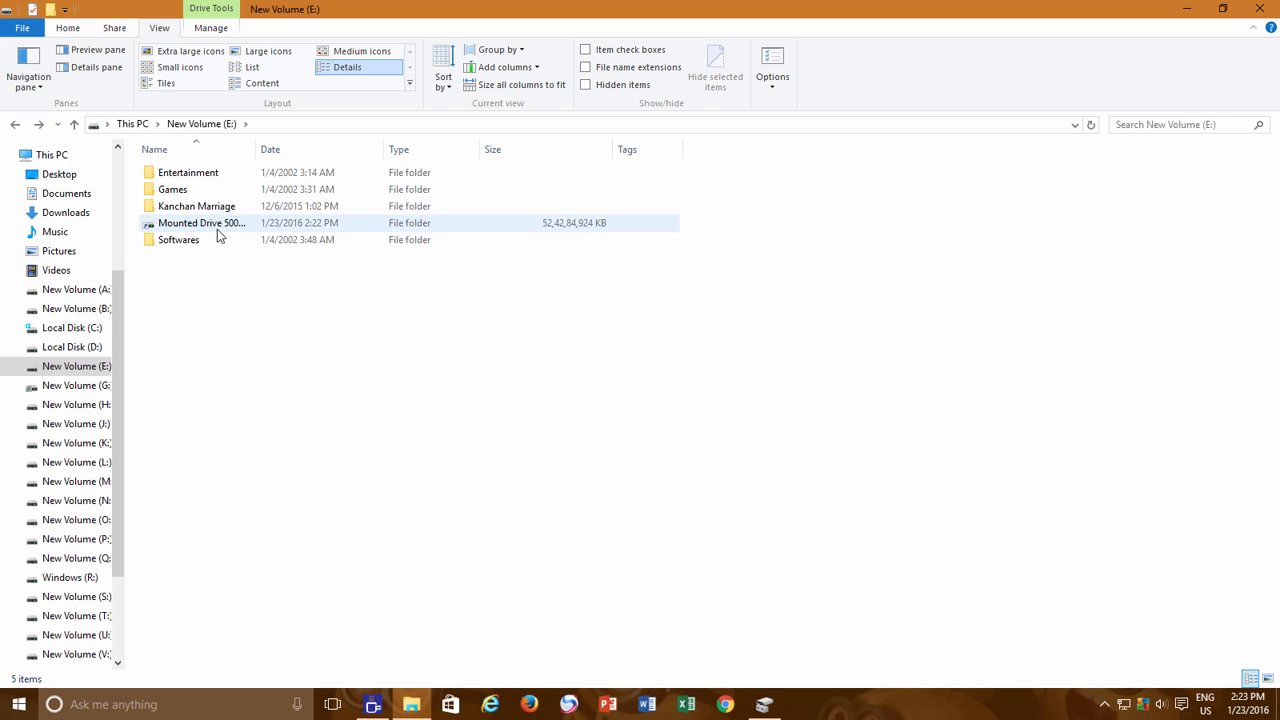
Step: Permanently delete the Mounted Drive 500GB folder from drive E:
right_click(201, 222)
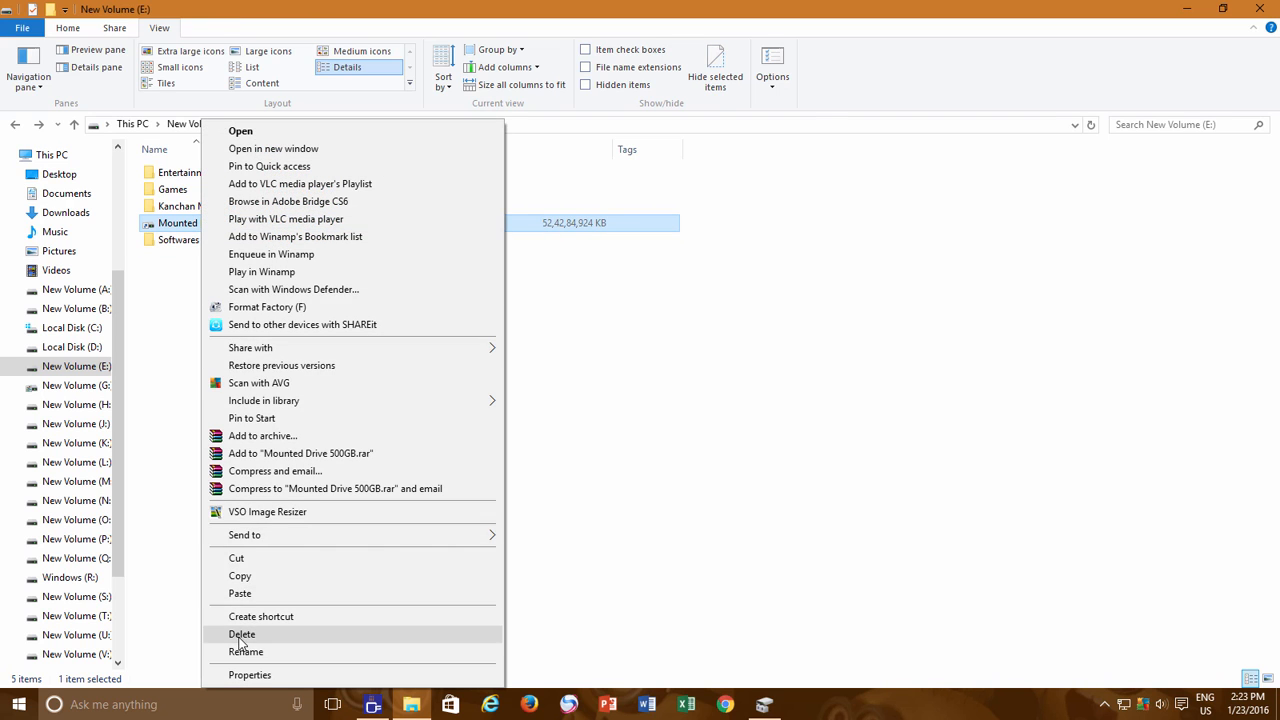
left_click(242, 634)
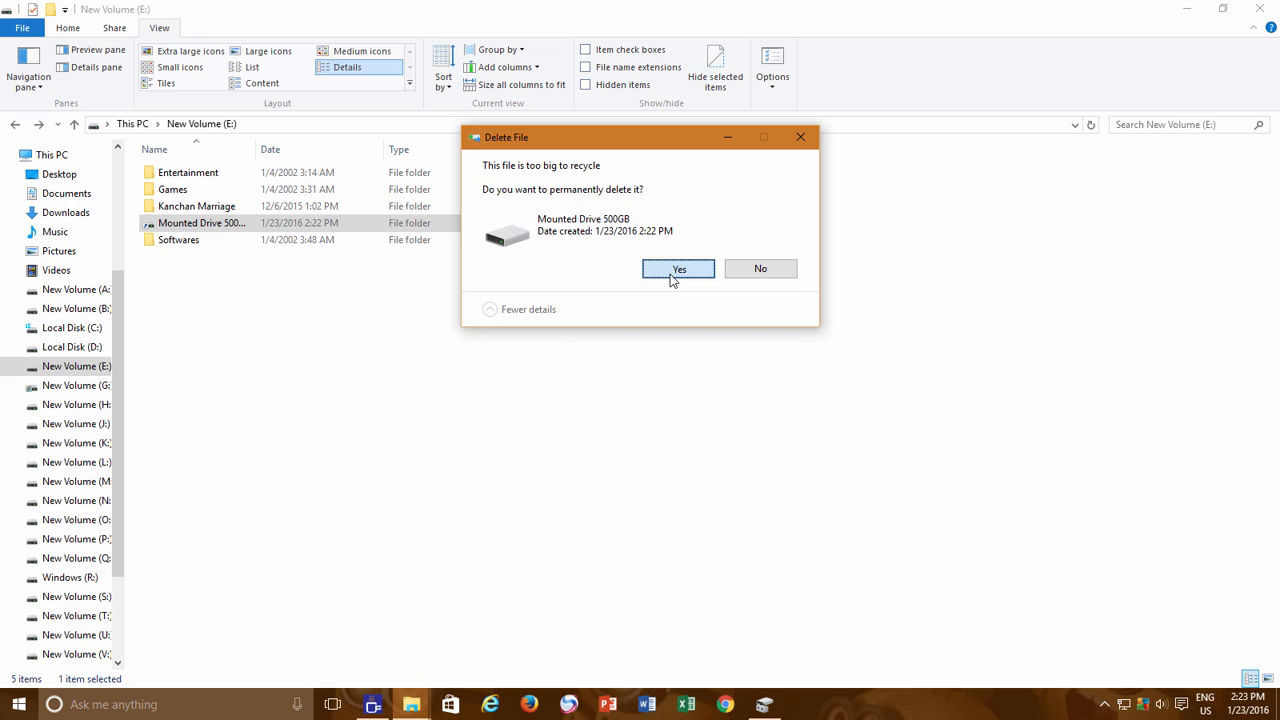
left_click(679, 268)
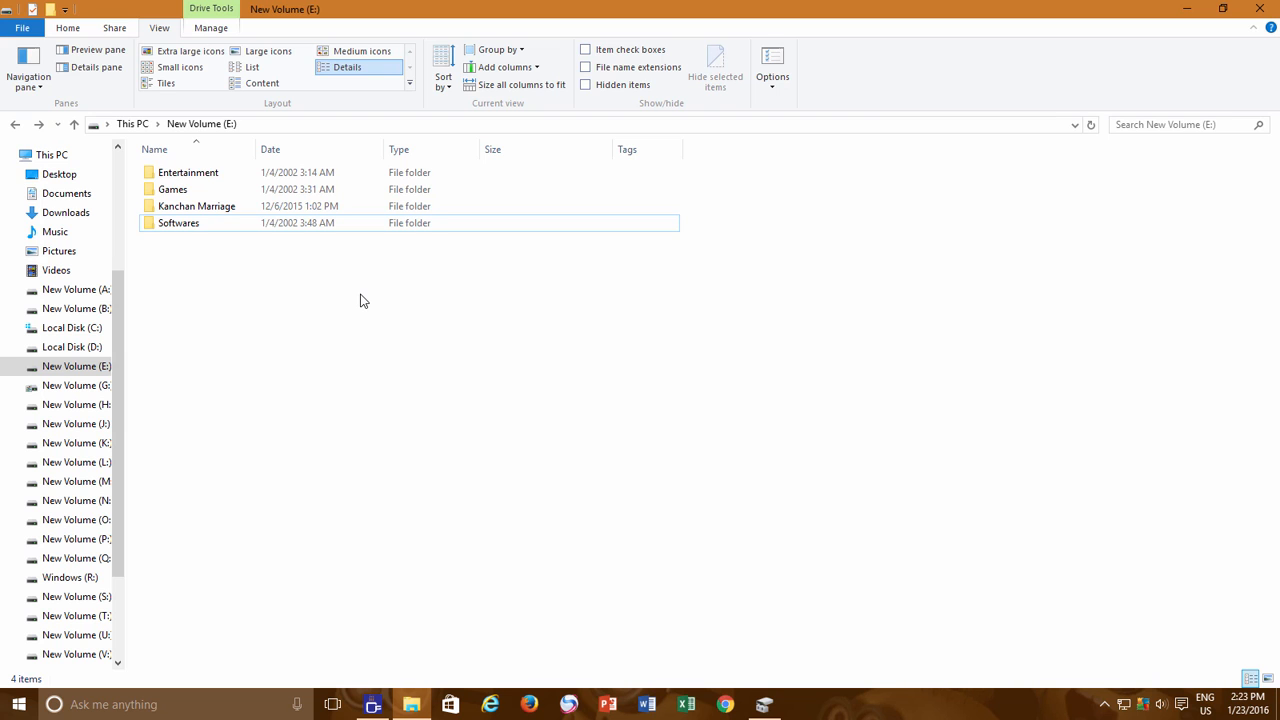
mouse_move(755, 691)
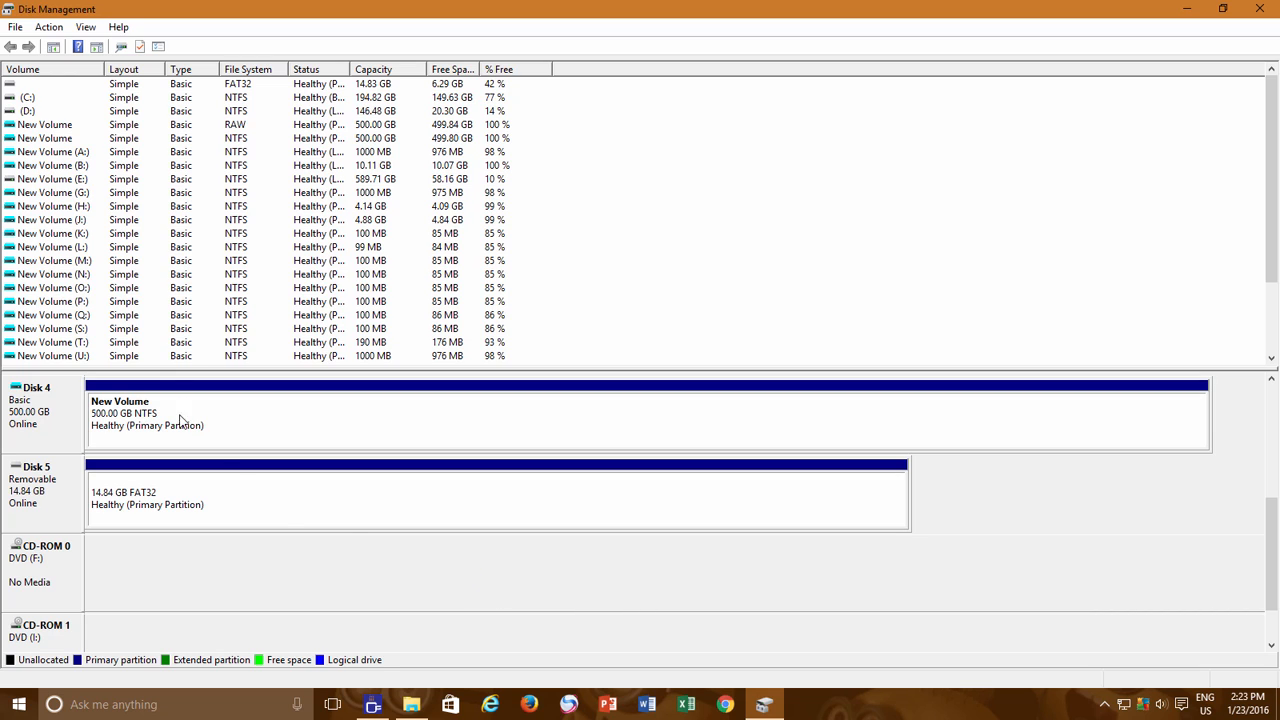
mouse_move(177, 410)
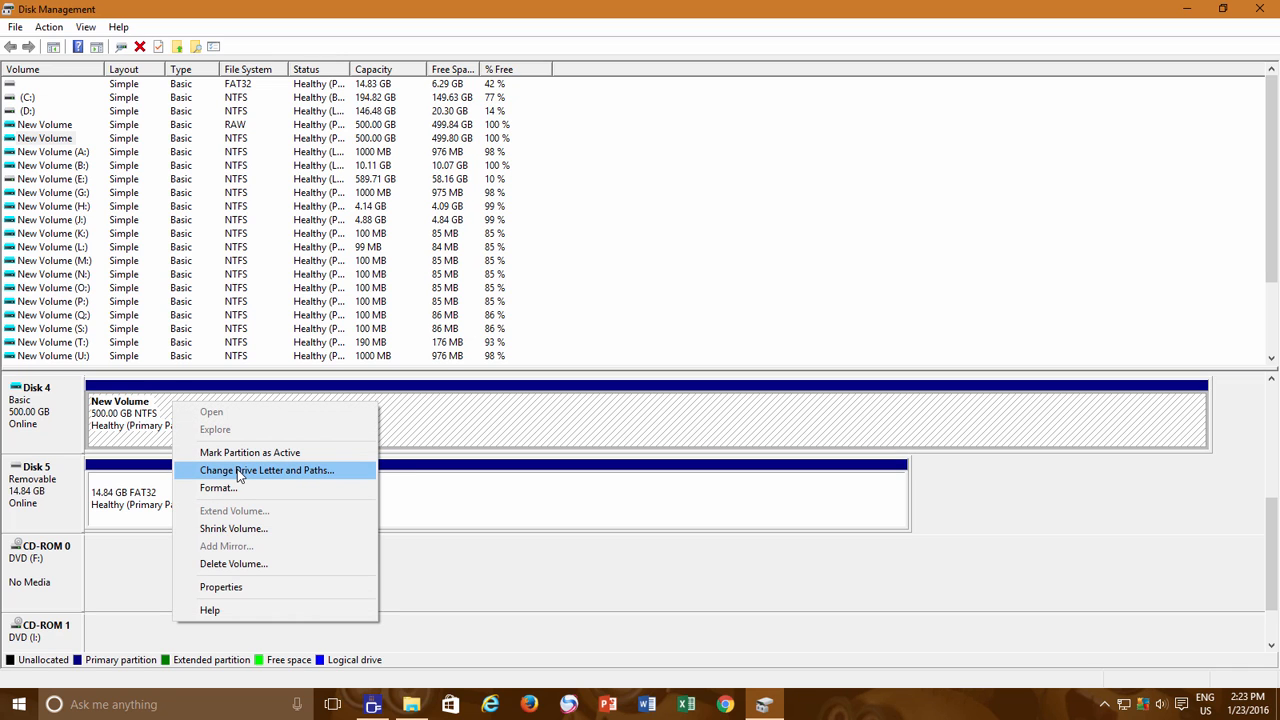
Step: Add a mount path for the volume in a new folder E:\Mounted Drive
left_click(267, 470)
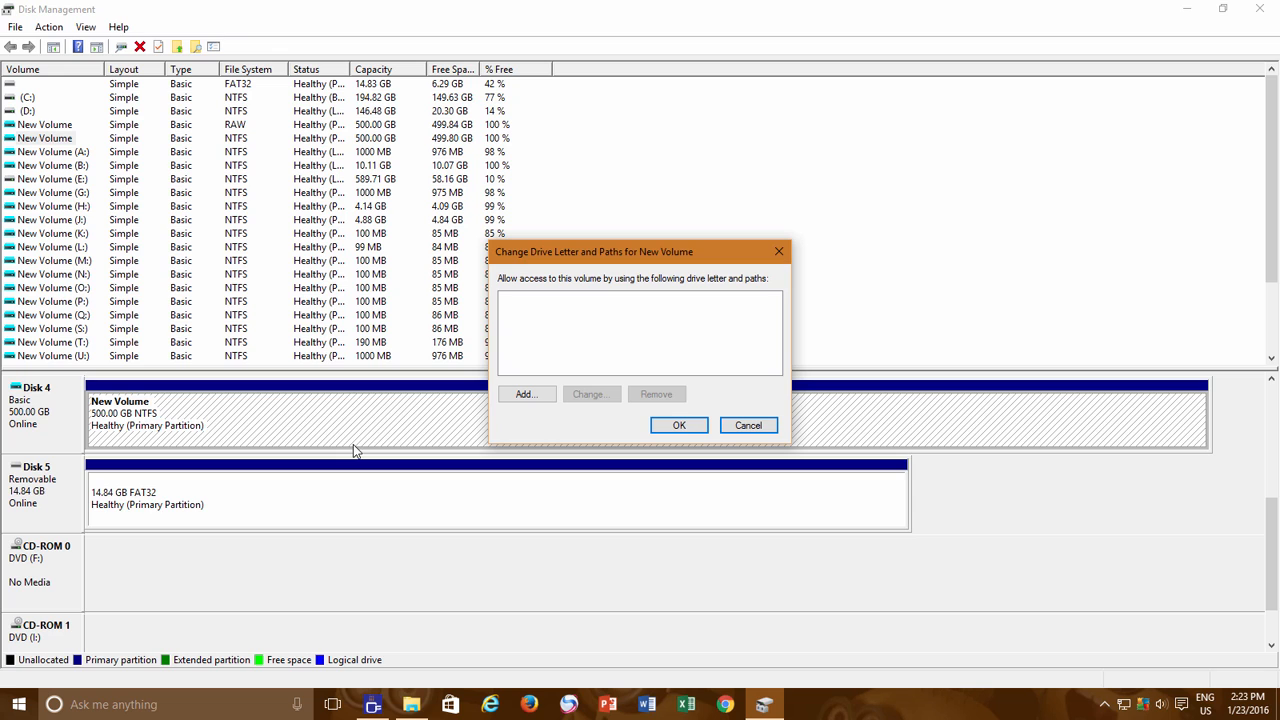
left_click(526, 393)
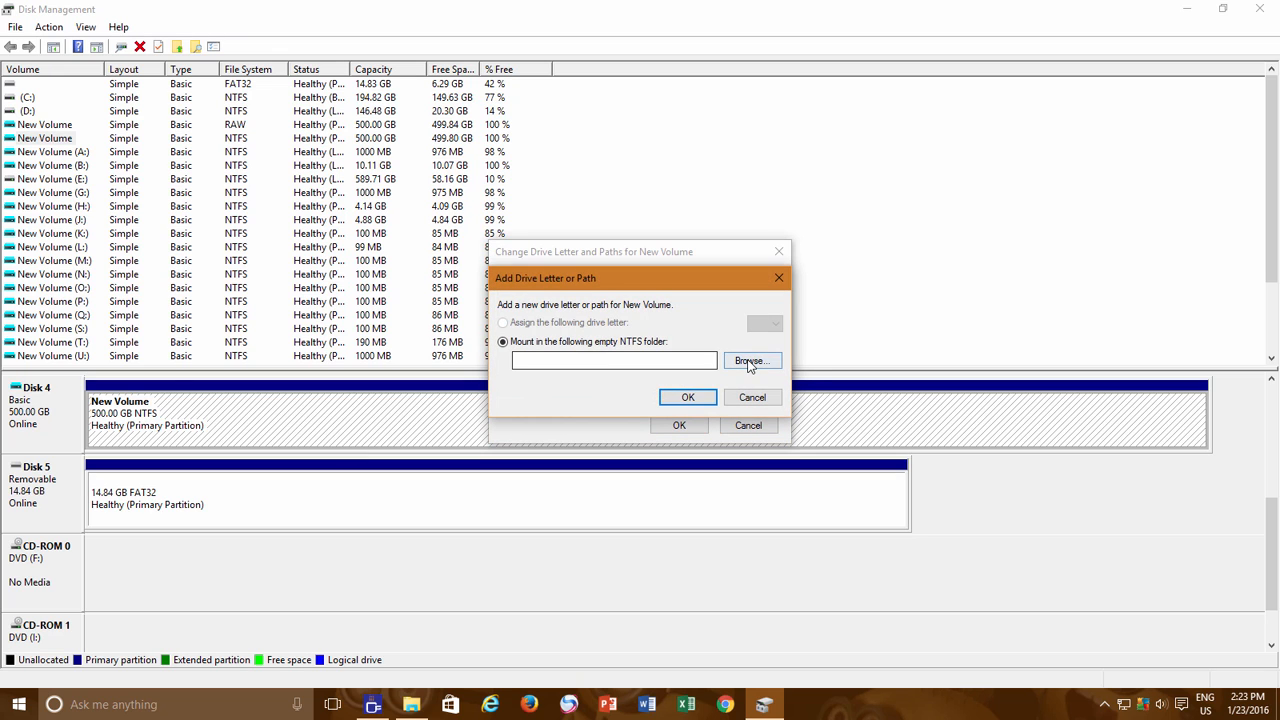
left_click(751, 360)
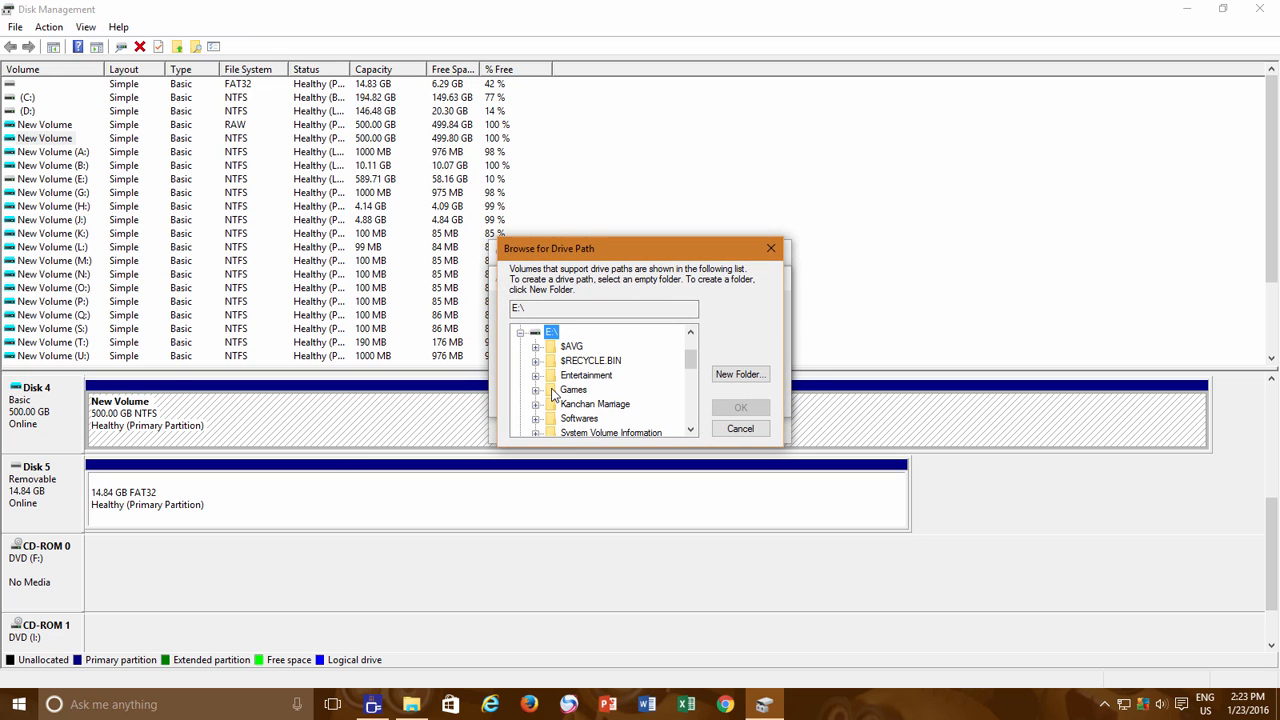
left_click(740, 374)
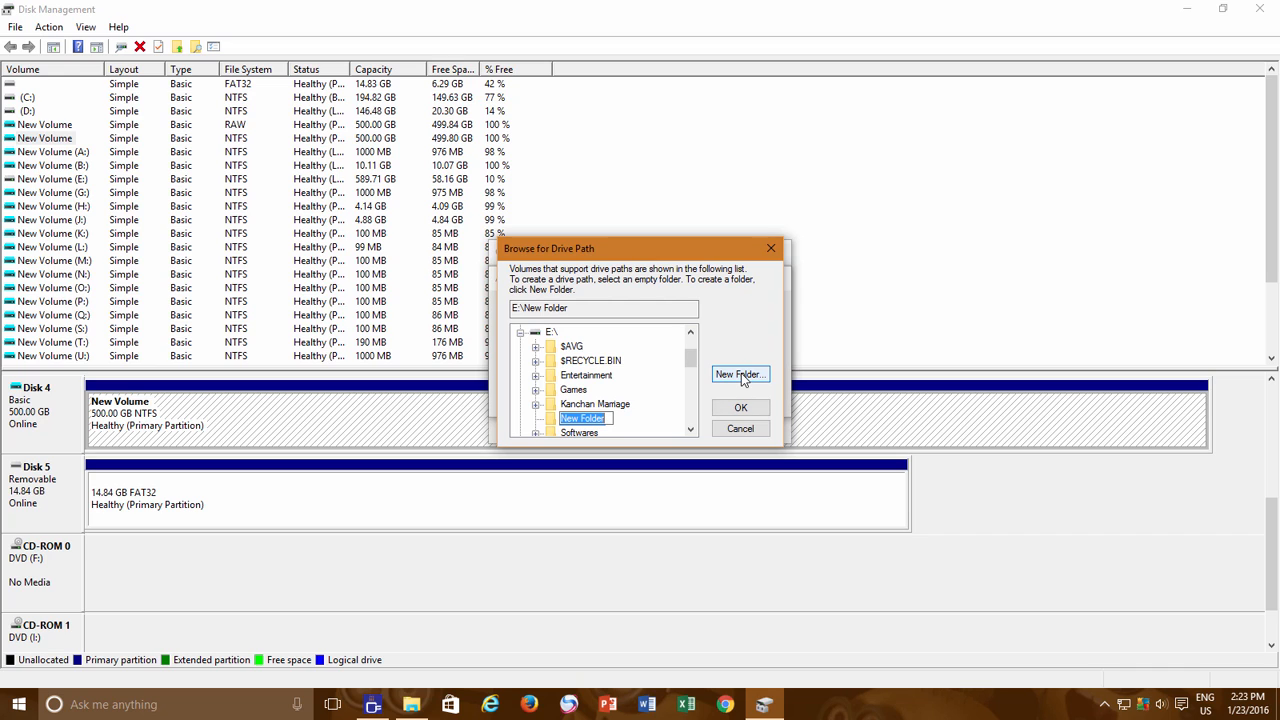
type("Mounted Drive")
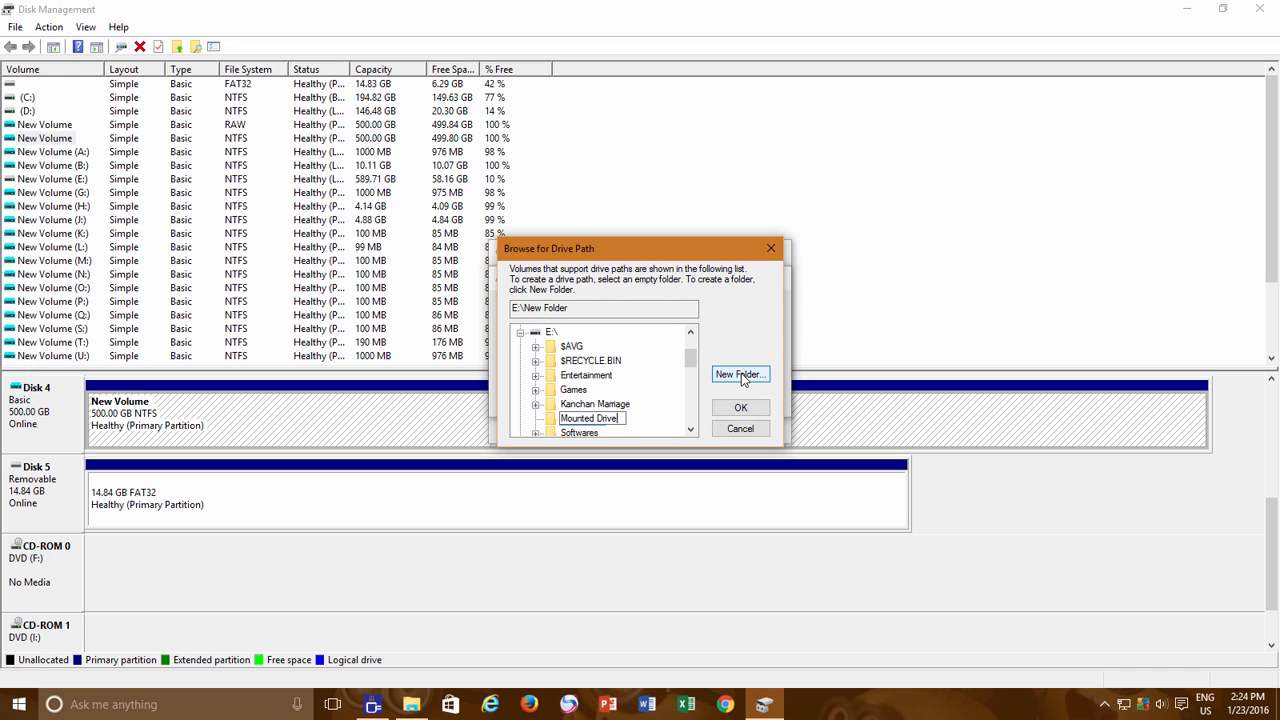
left_click(740, 407)
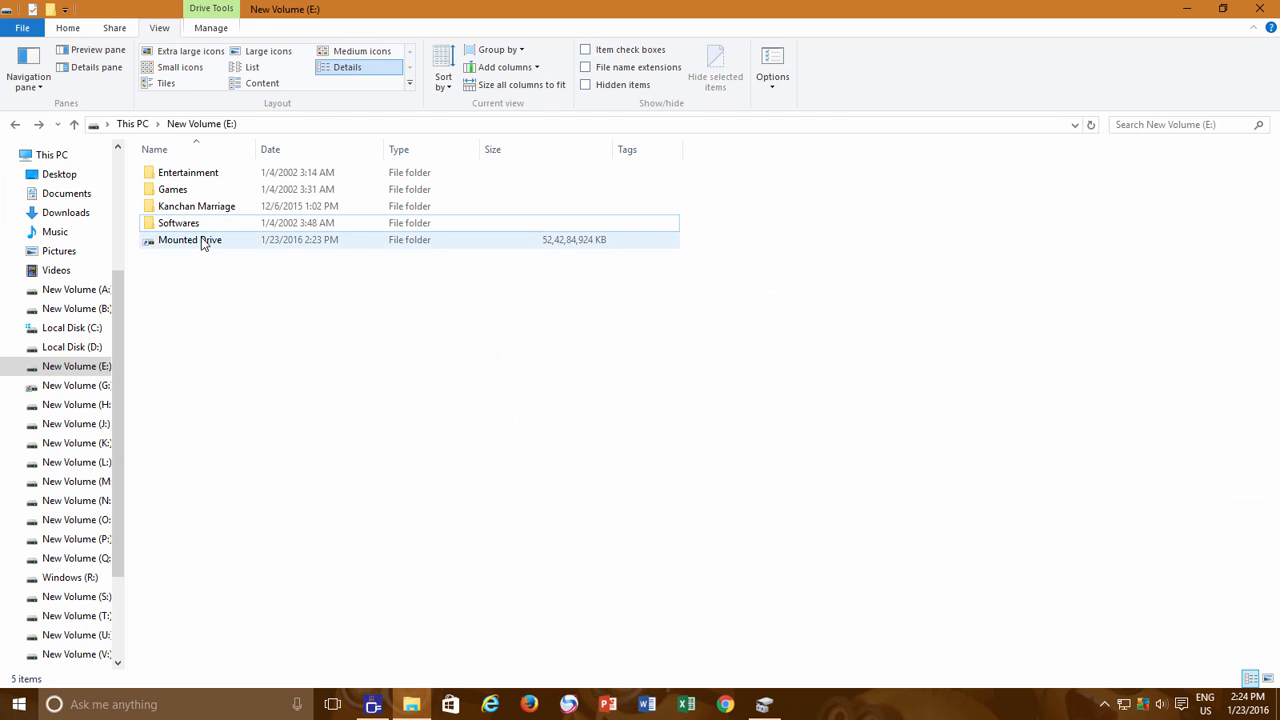
Step: Open E:\Mounted Drive to confirm its 84 files, then return to Disk Management
double_click(189, 240)
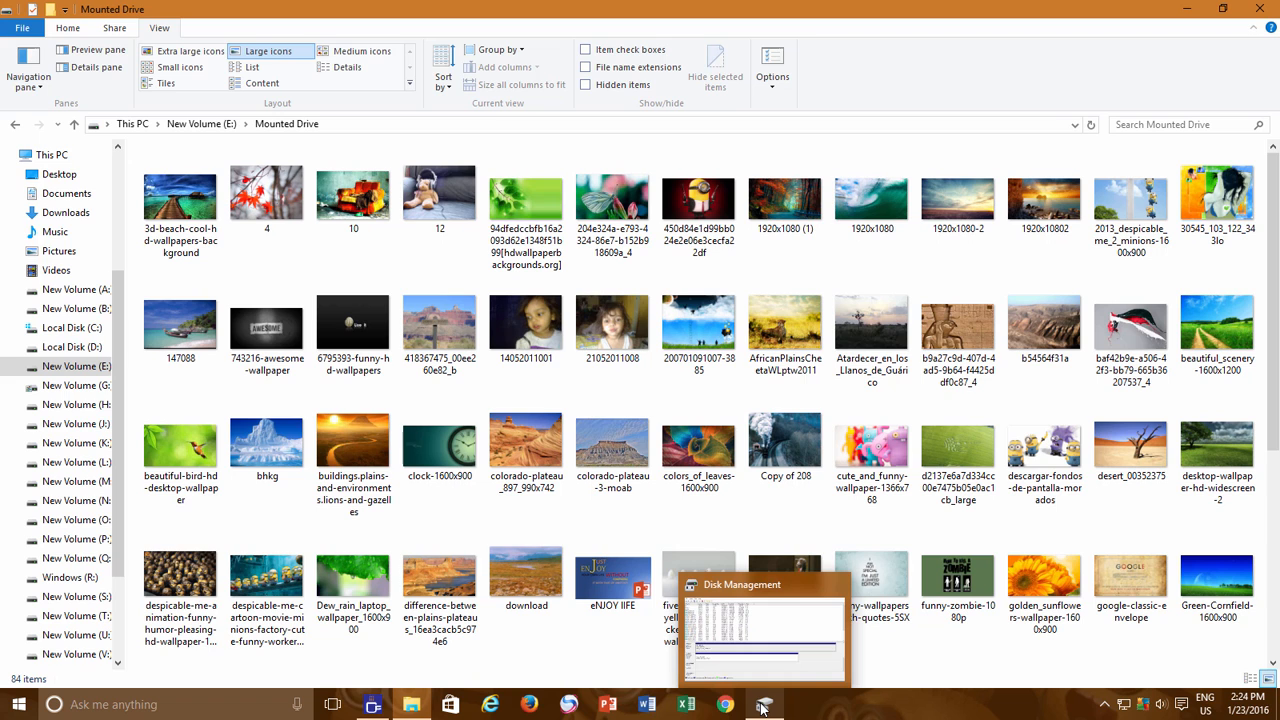
left_click(763, 704)
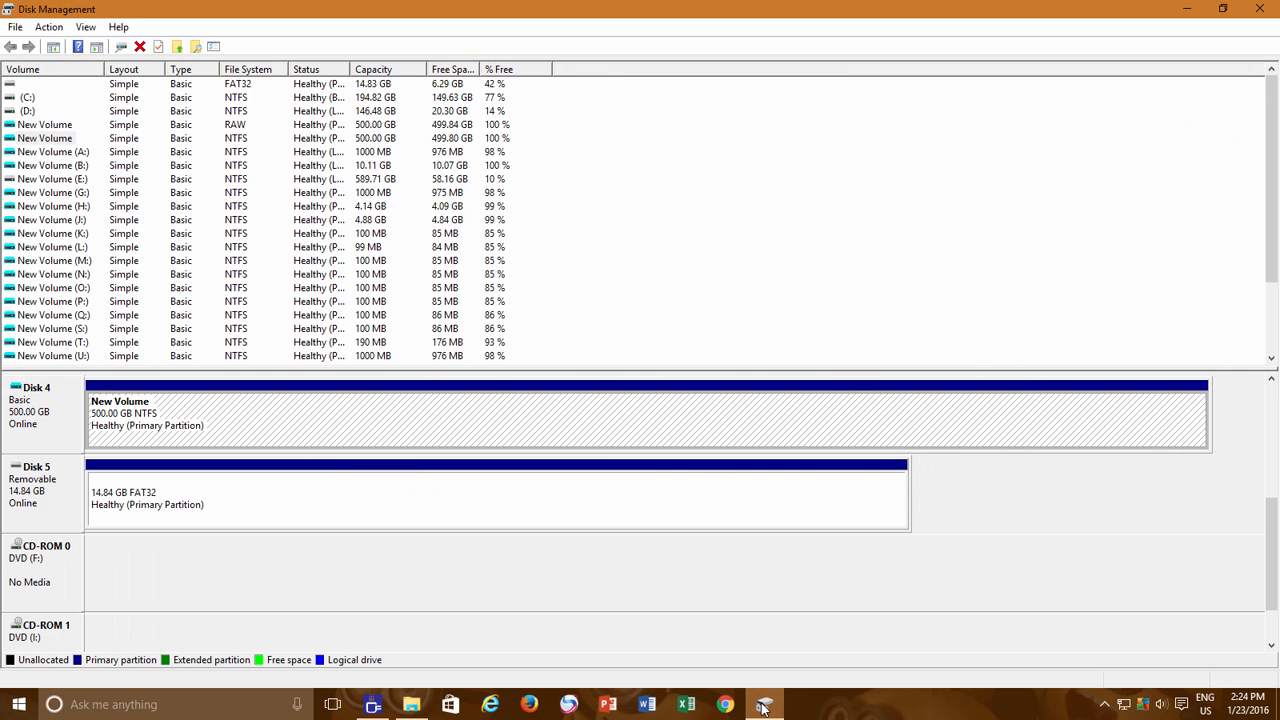